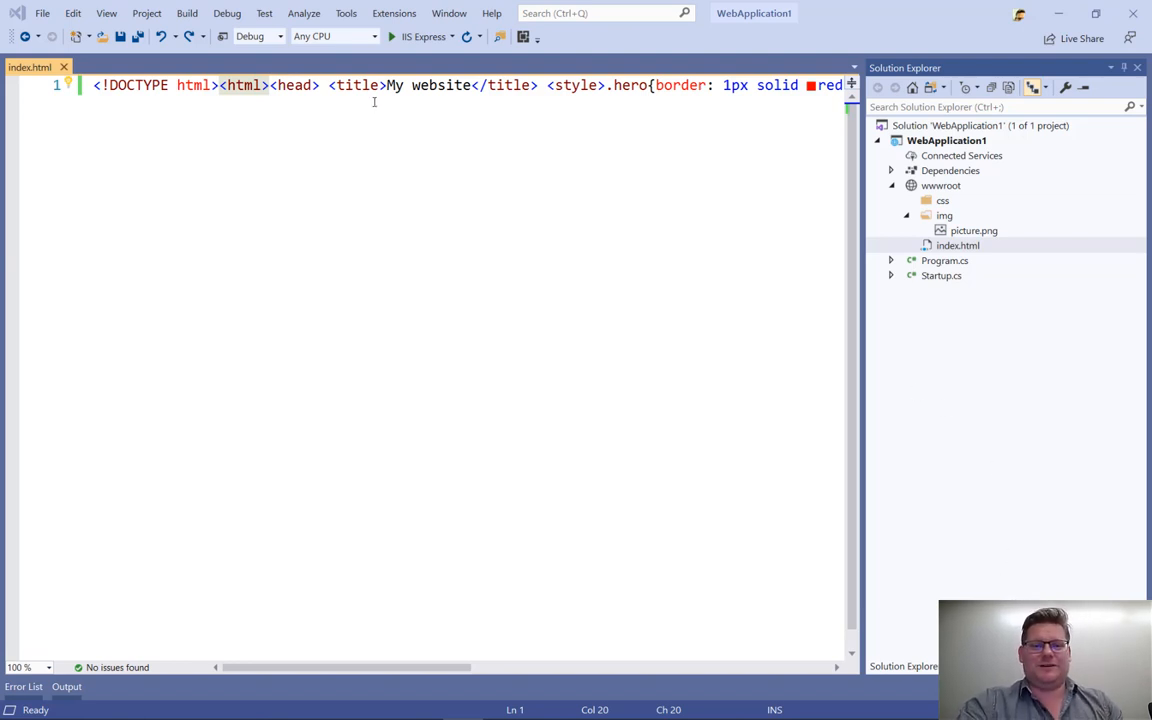
Step: Open Tools > Options and show the Text Editor HTML > General settings
{"action": "left_click", "coordinate": [345, 13]}
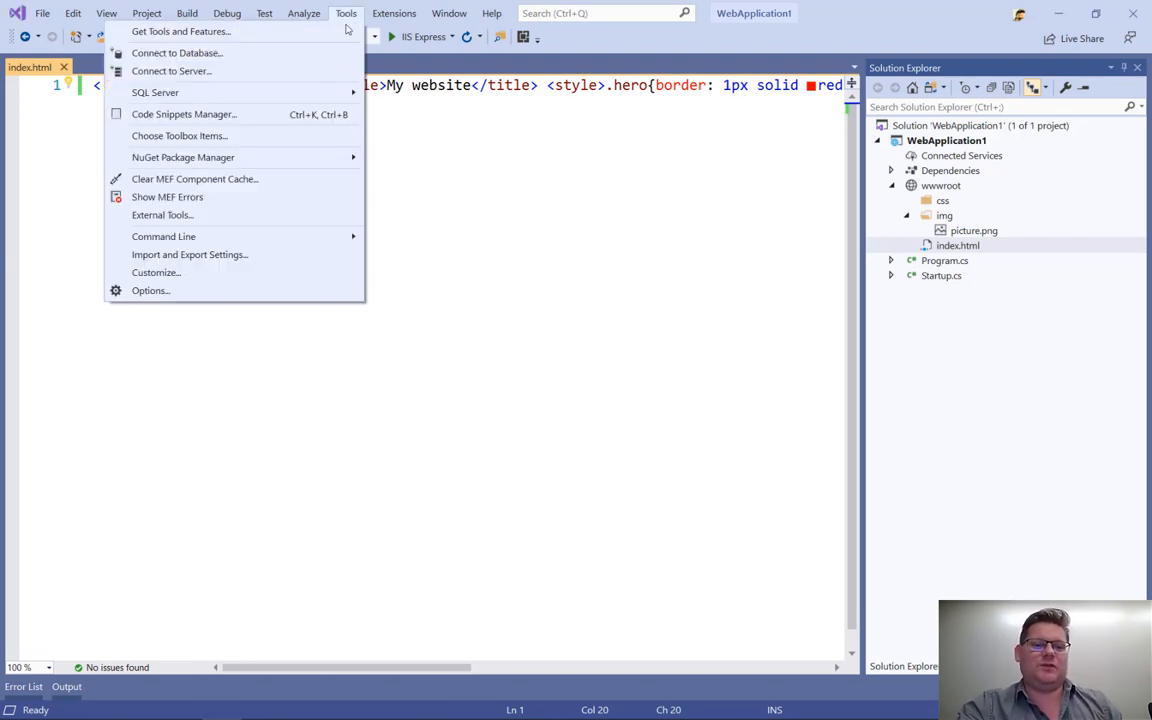
{"action": "left_click", "coordinate": [150, 290]}
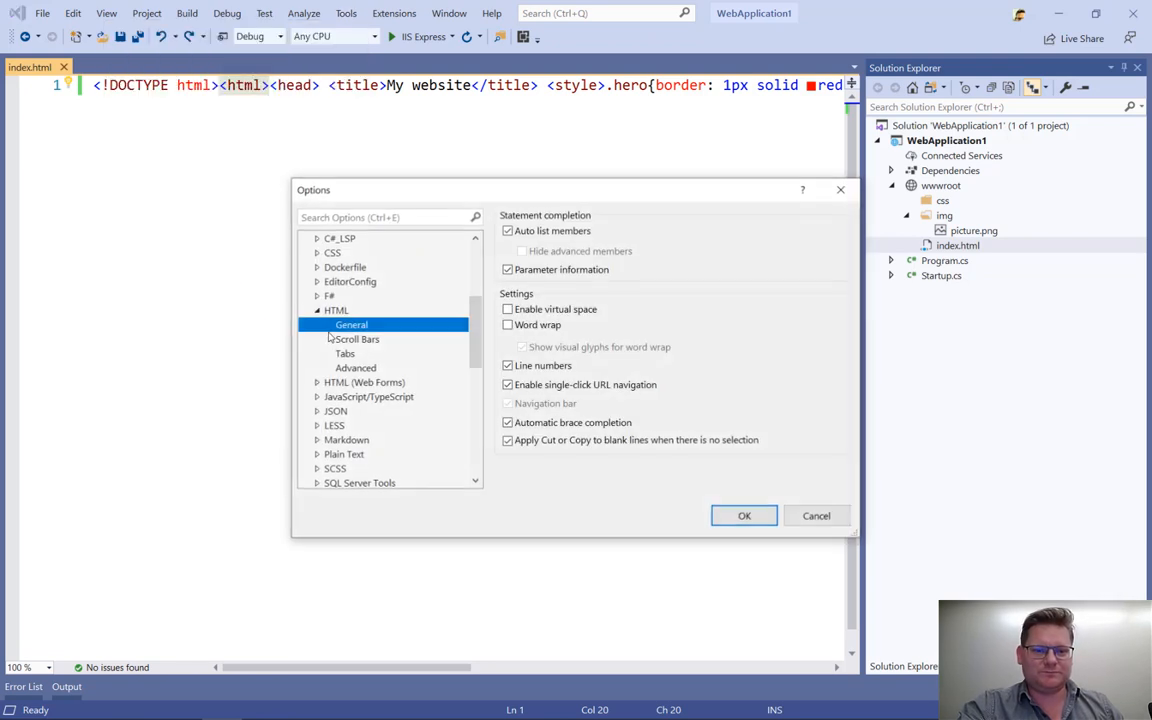
{"action": "scroll", "scroll_direction": "up", "scroll_amount": 3}
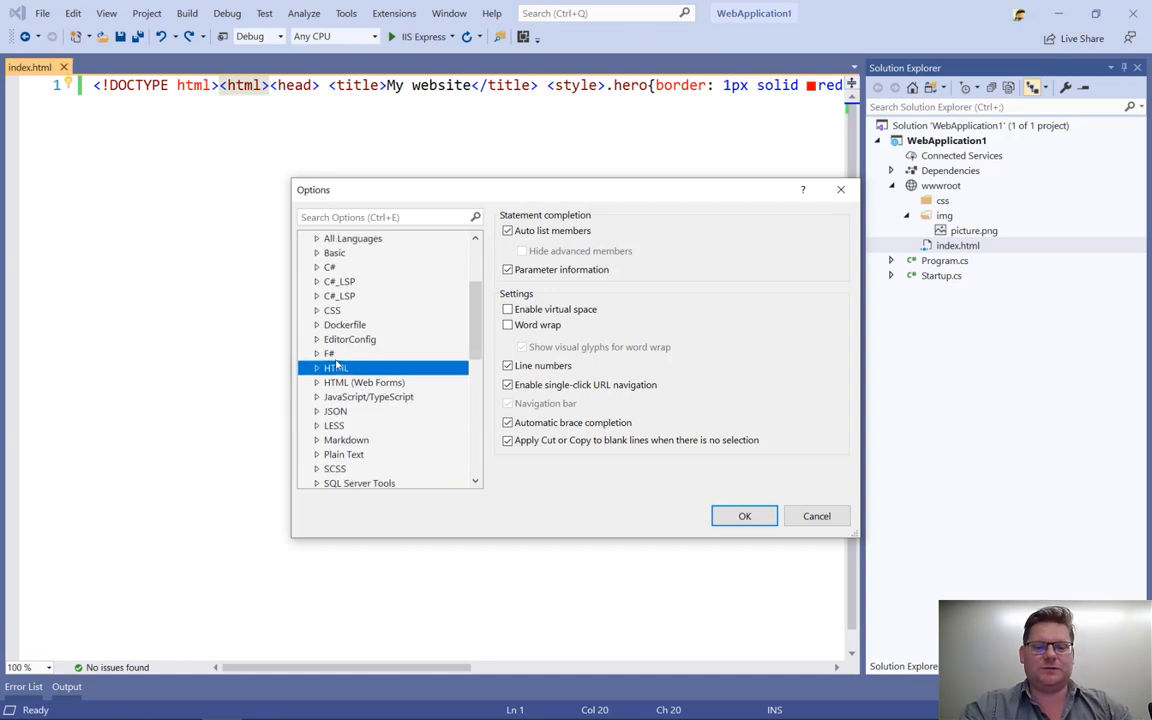
{"action": "left_click", "coordinate": [364, 382]}
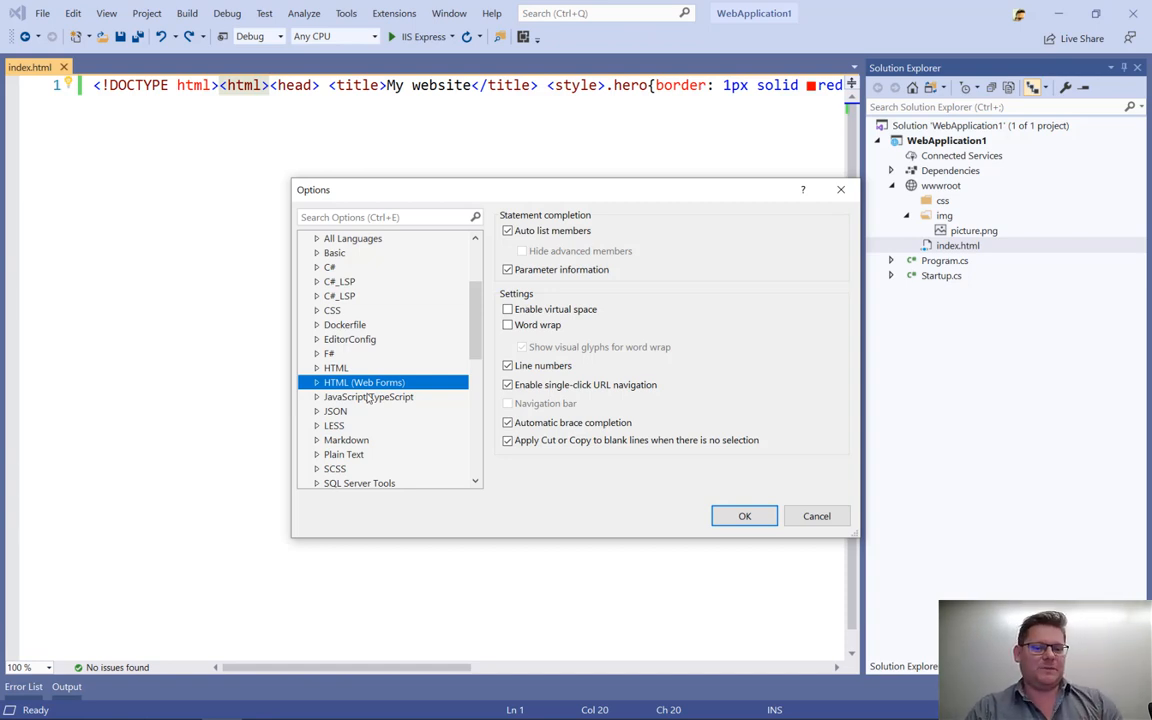
{"action": "left_click", "coordinate": [336, 367]}
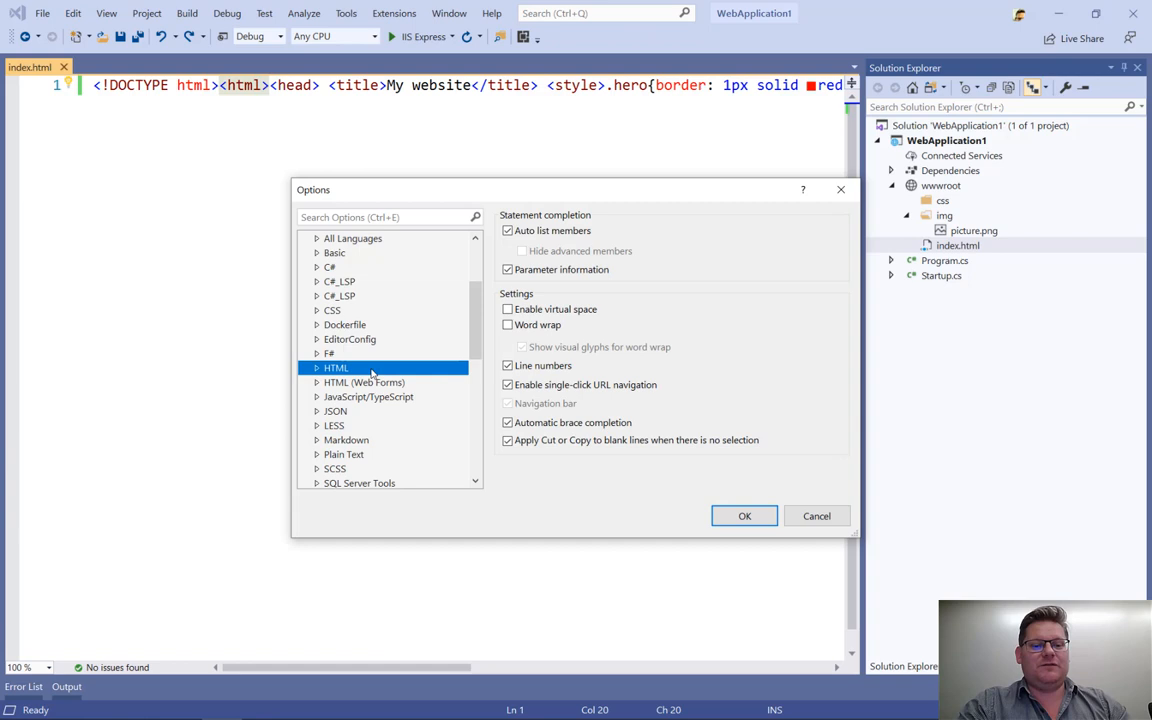
{"action": "mouse_move", "coordinate": [378, 375]}
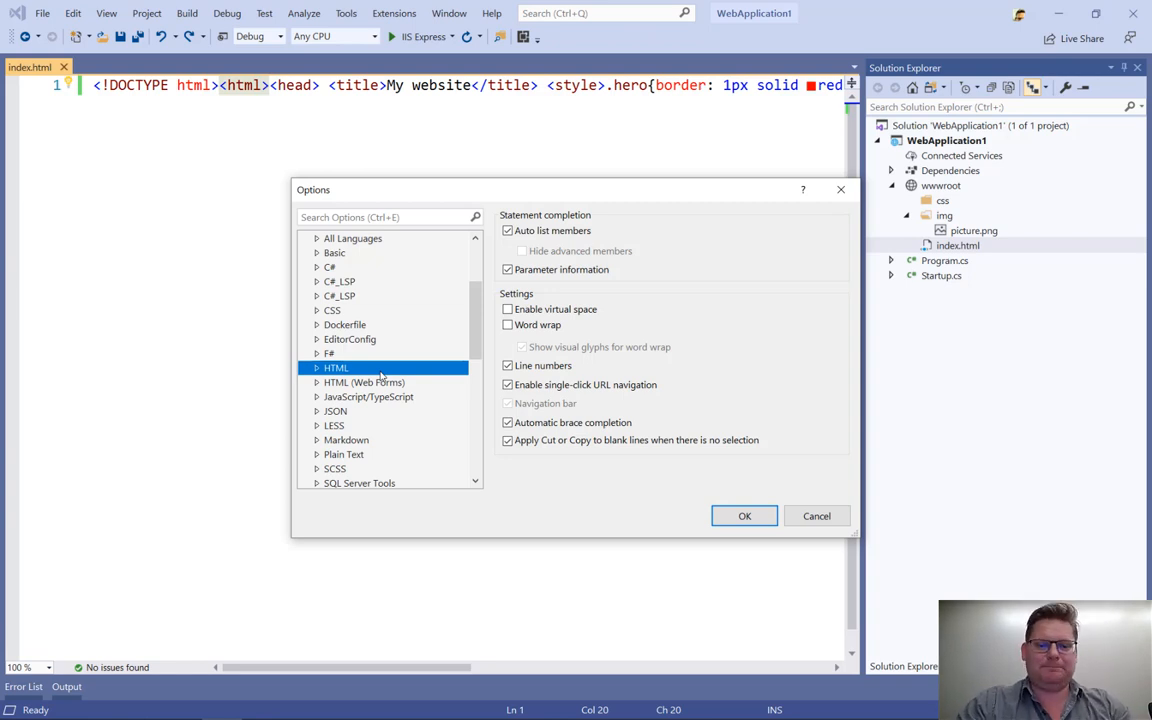
Step: Close Options, un-minify index.html, and put the label and input on separate lines
{"action": "left_click", "coordinate": [744, 515]}
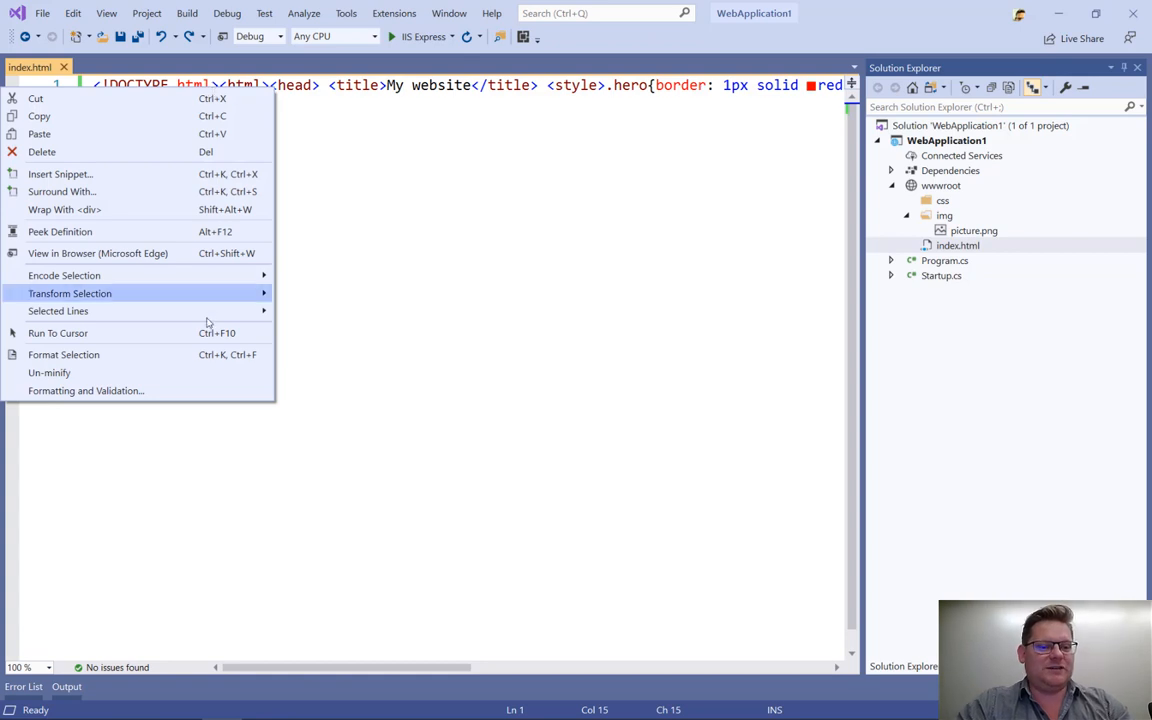
{"action": "mouse_move", "coordinate": [211, 383]}
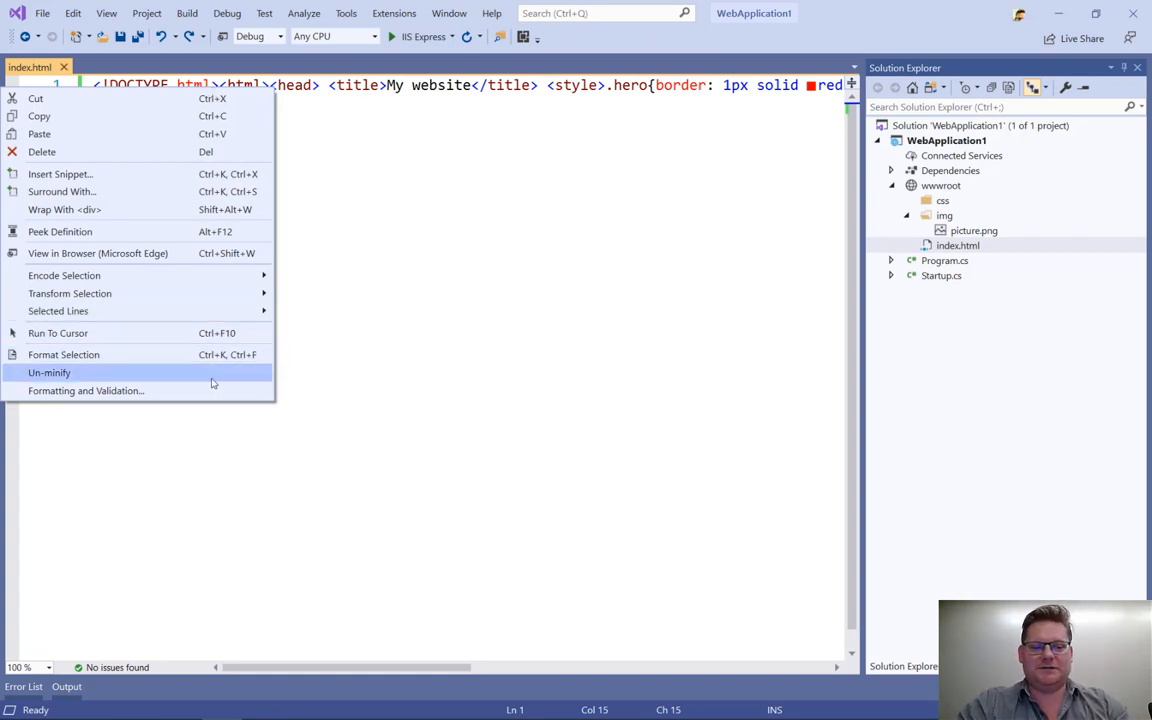
{"action": "left_click", "coordinate": [49, 372]}
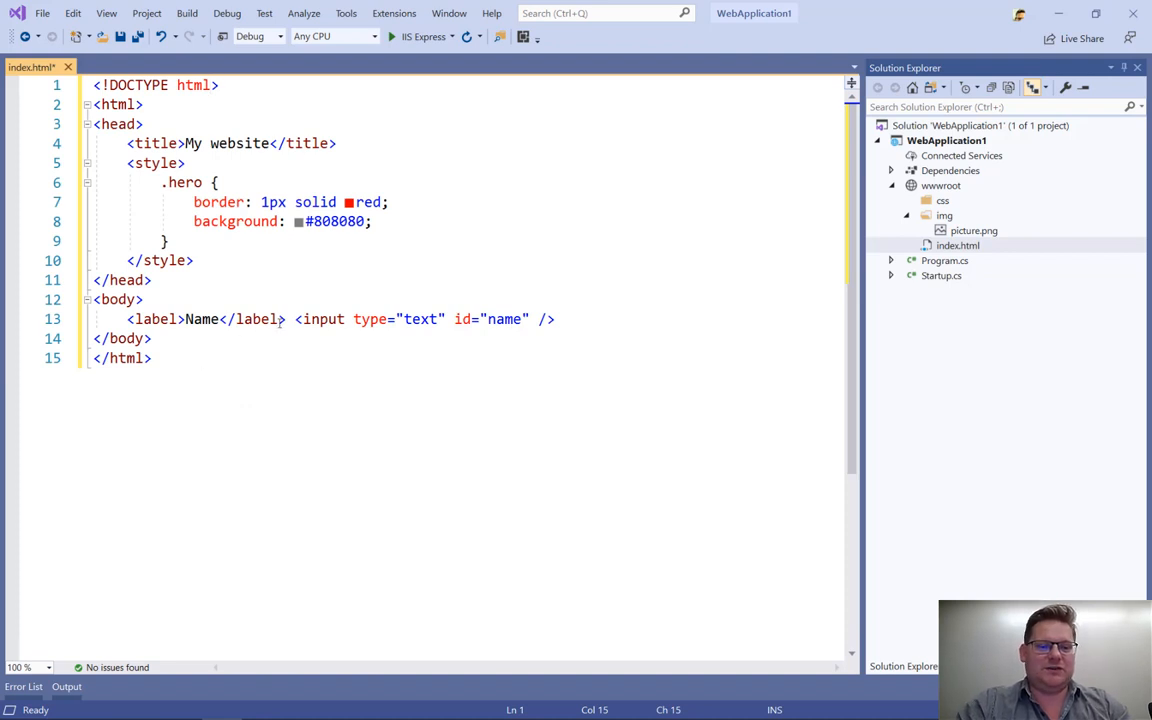
{"action": "key", "text": "Enter"}
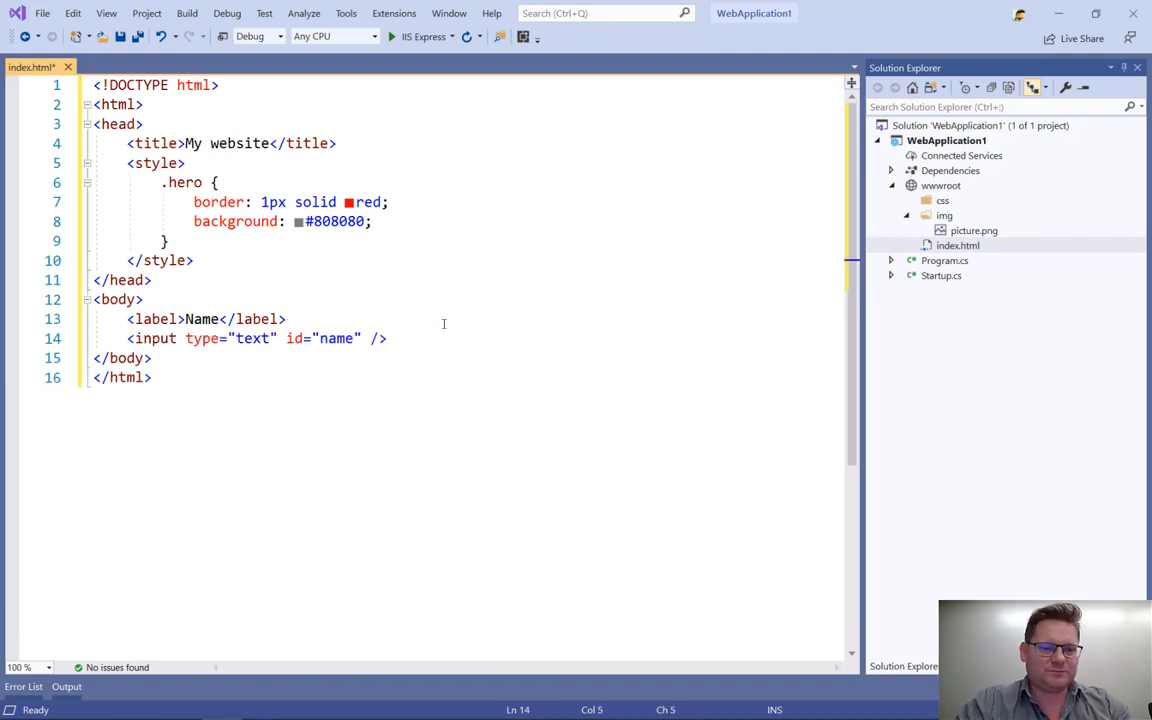
Step: Add an img tag for img/picture.png above the Name label
{"action": "key", "text": "Enter"}
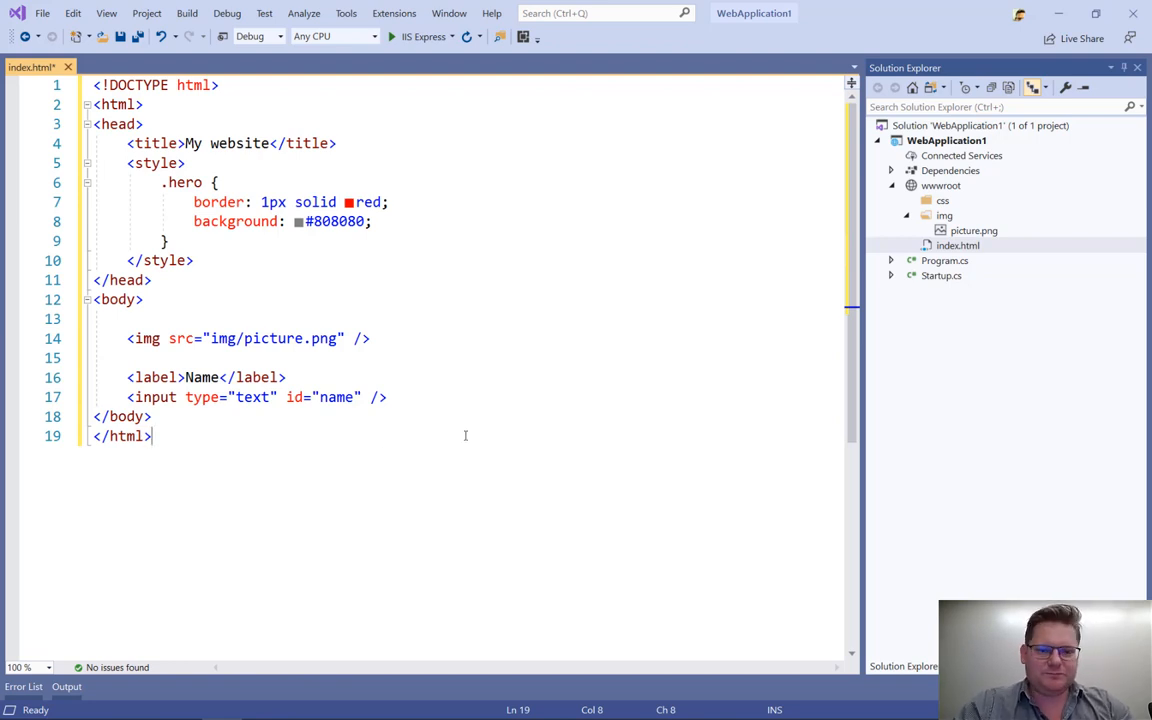
{"action": "mouse_move", "coordinate": [419, 345]}
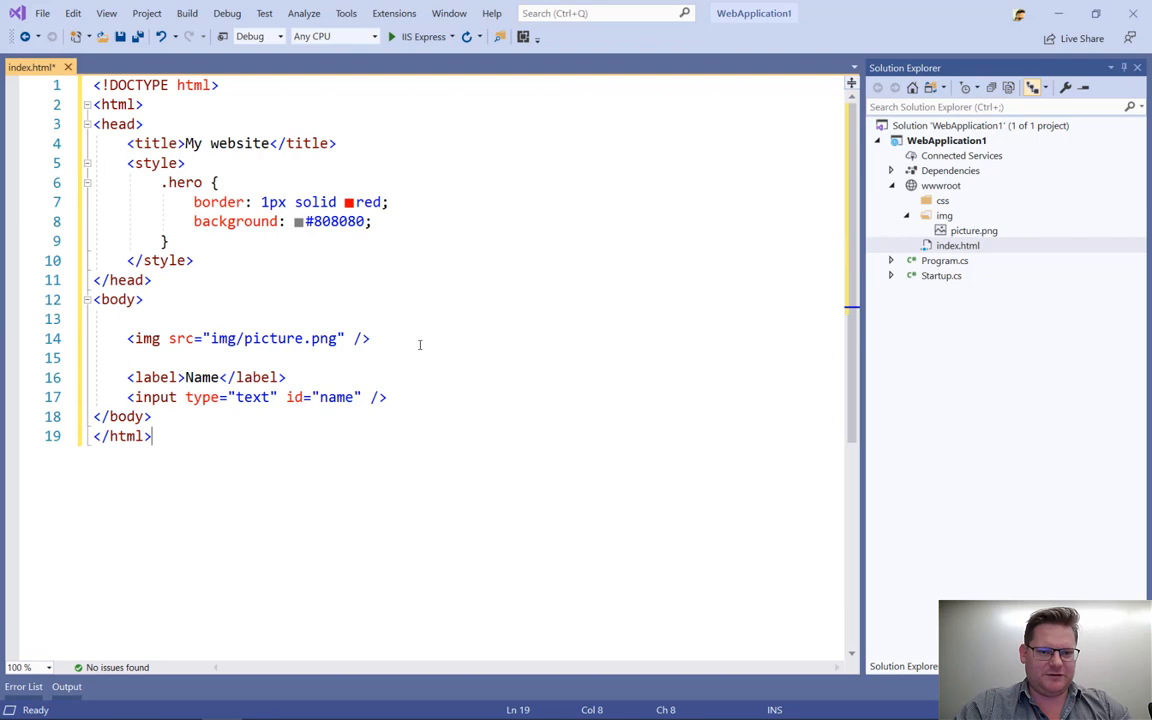
Step: Insert width and height attributes of 256 on the img tag via Quick Actions
{"action": "left_click", "coordinate": [143, 338]}
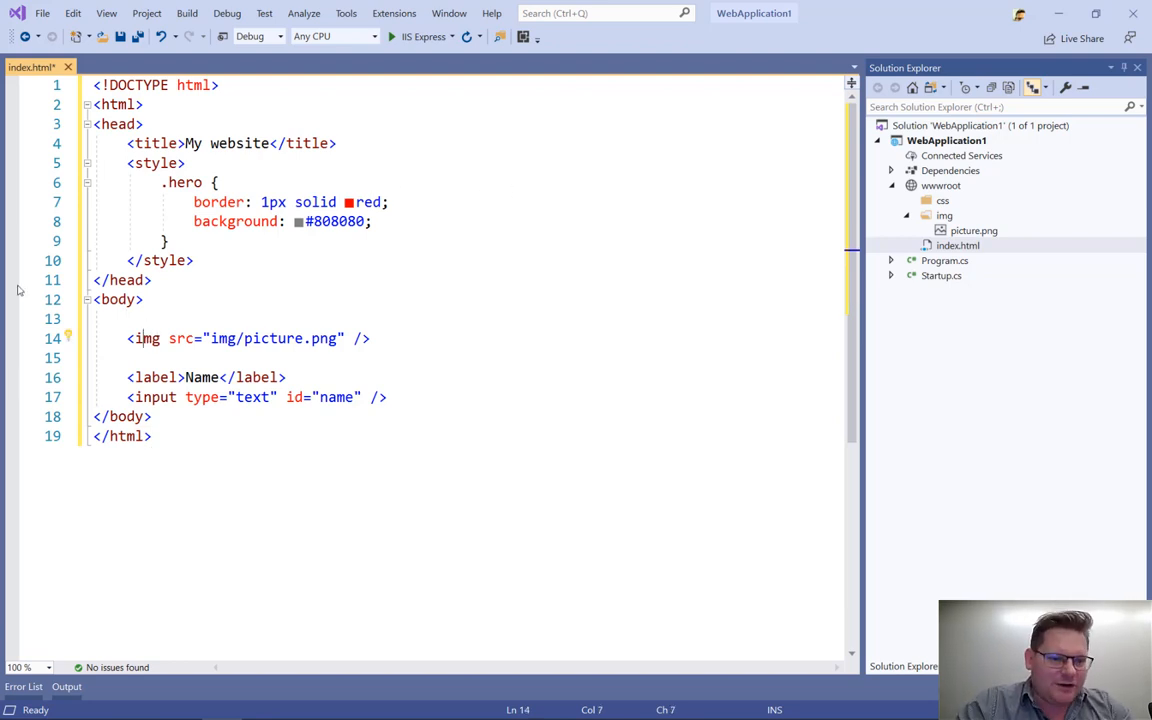
{"action": "mouse_move", "coordinate": [74, 338]}
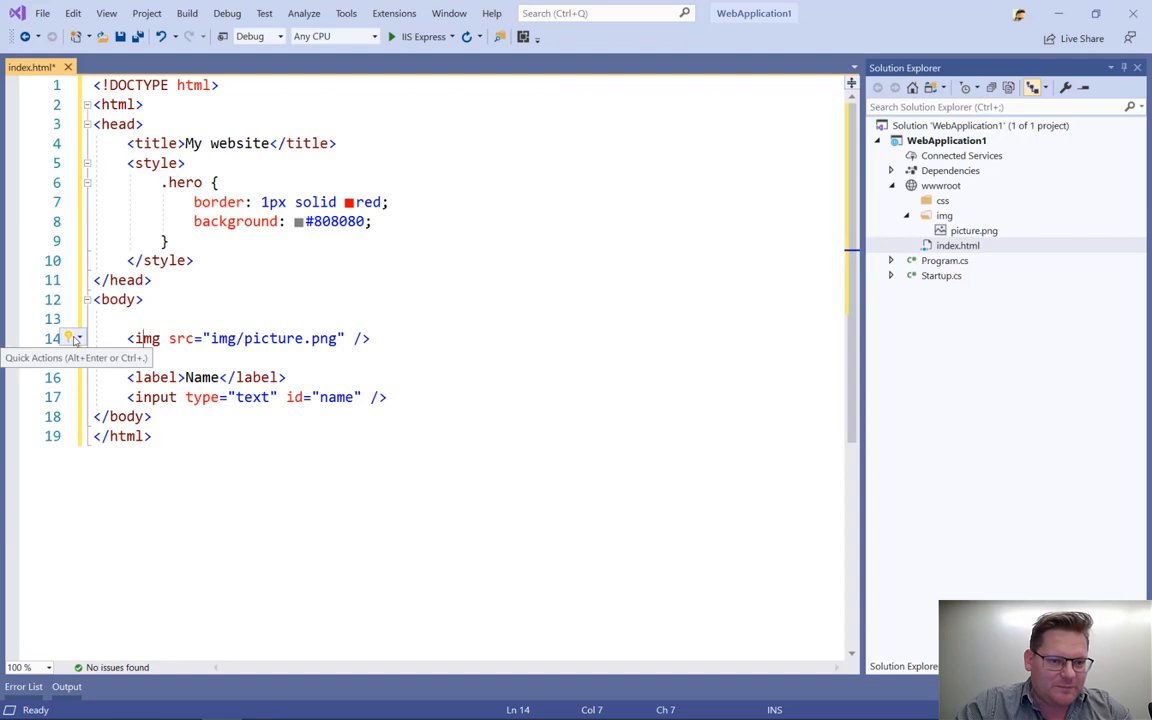
{"action": "left_click", "coordinate": [74, 338]}
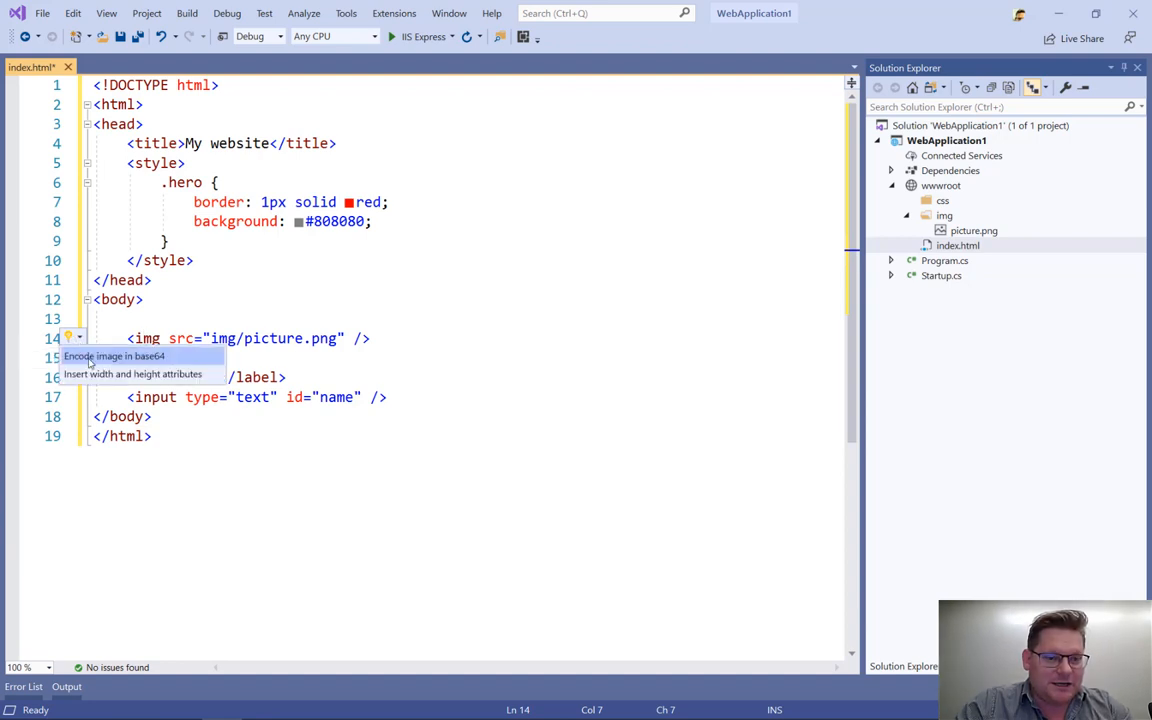
{"action": "left_click", "coordinate": [113, 356]}
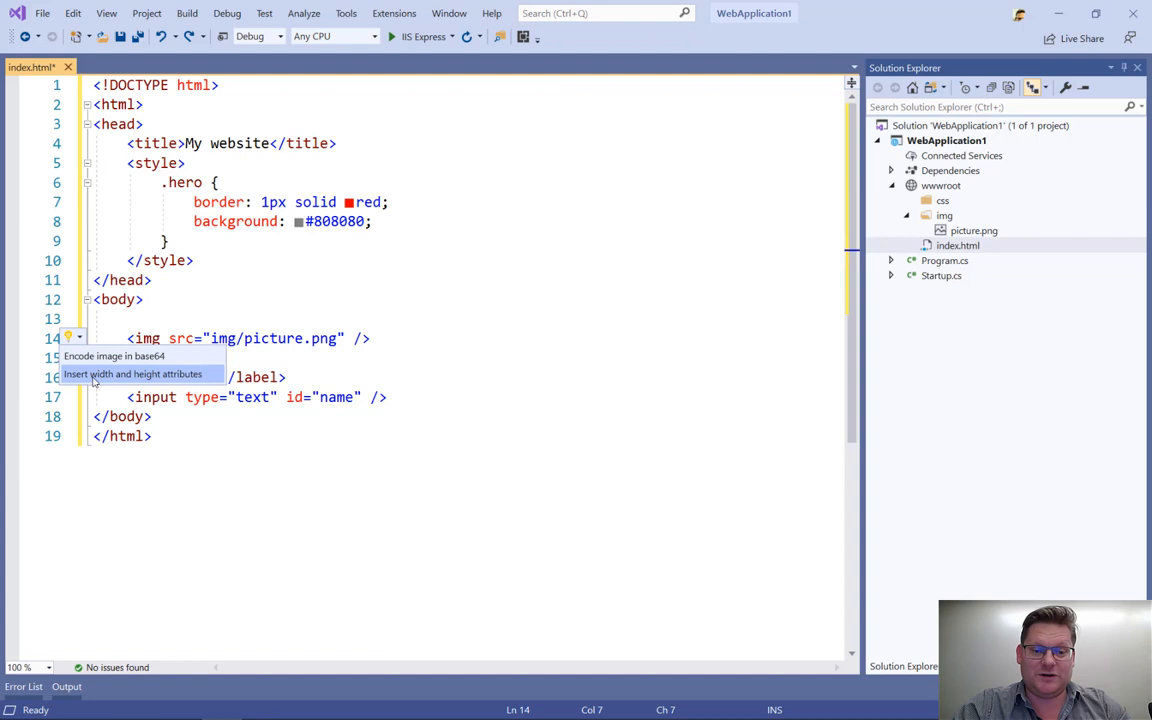
{"action": "left_click", "coordinate": [133, 373]}
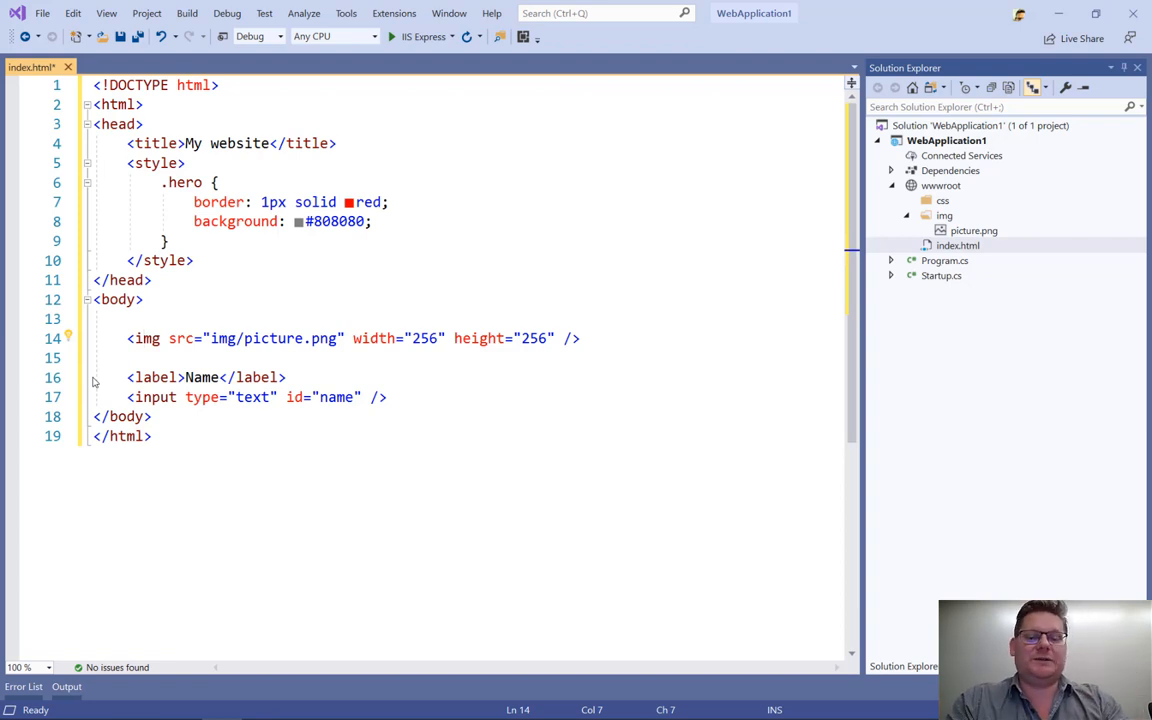
{"action": "mouse_move", "coordinate": [300, 375]}
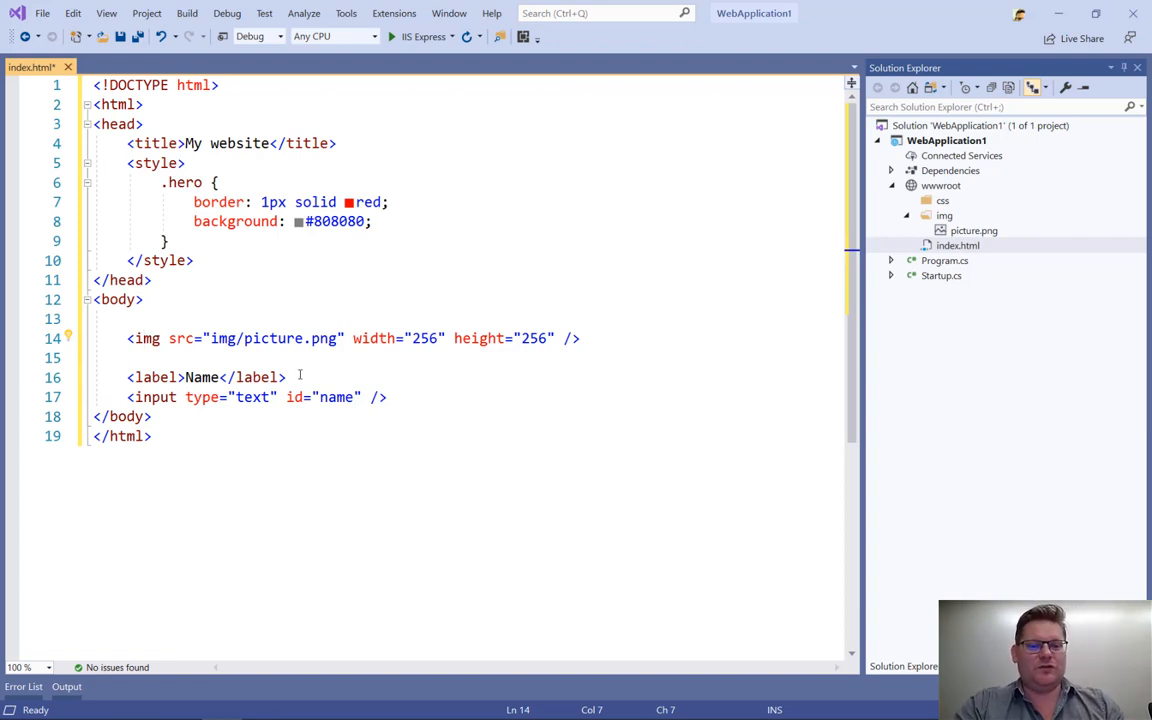
{"action": "mouse_move", "coordinate": [525, 435]}
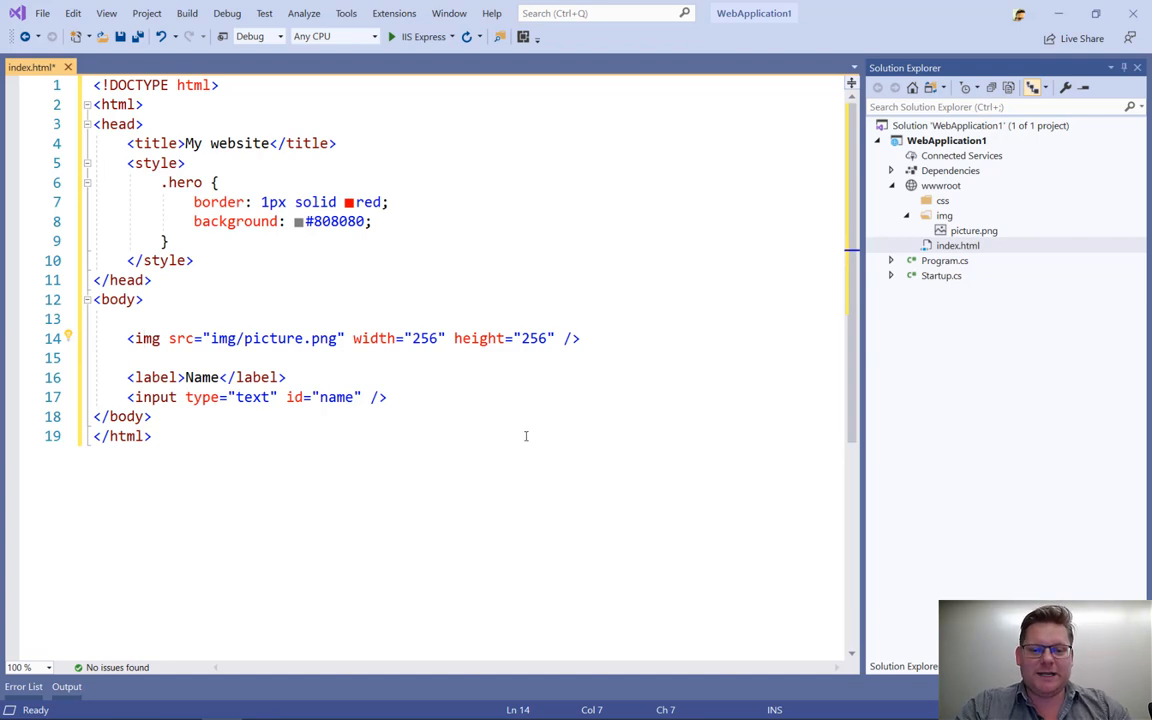
{"action": "mouse_move", "coordinate": [484, 335]}
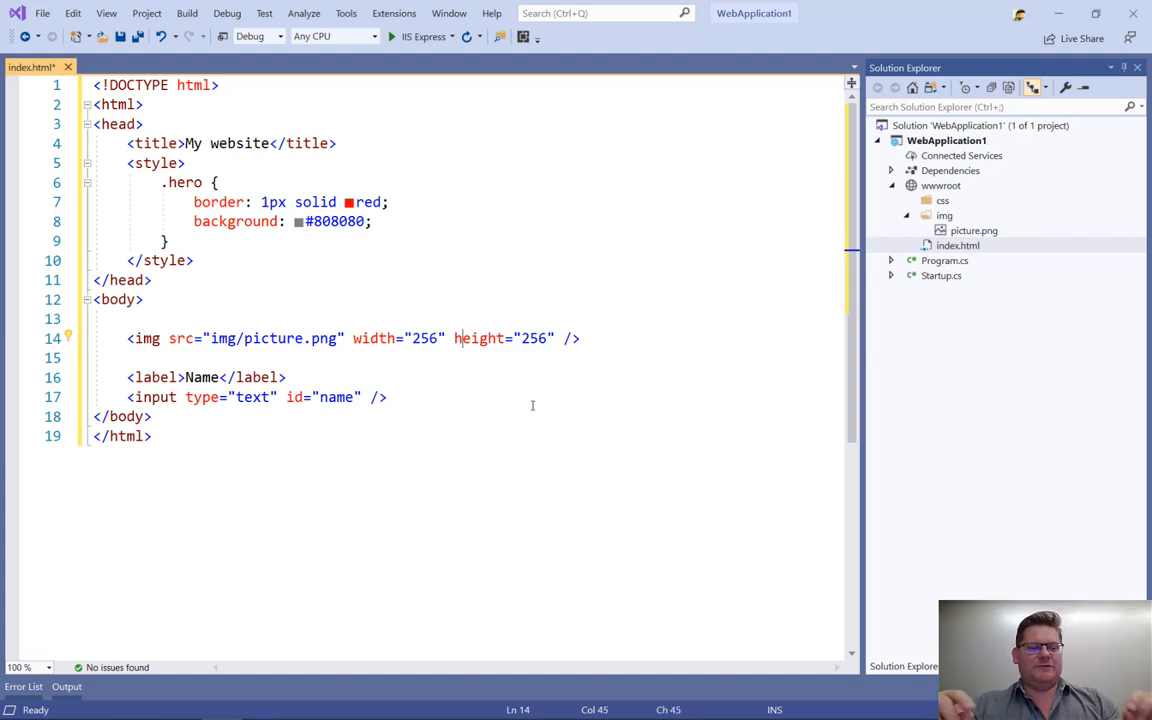
{"action": "mouse_move", "coordinate": [493, 382]}
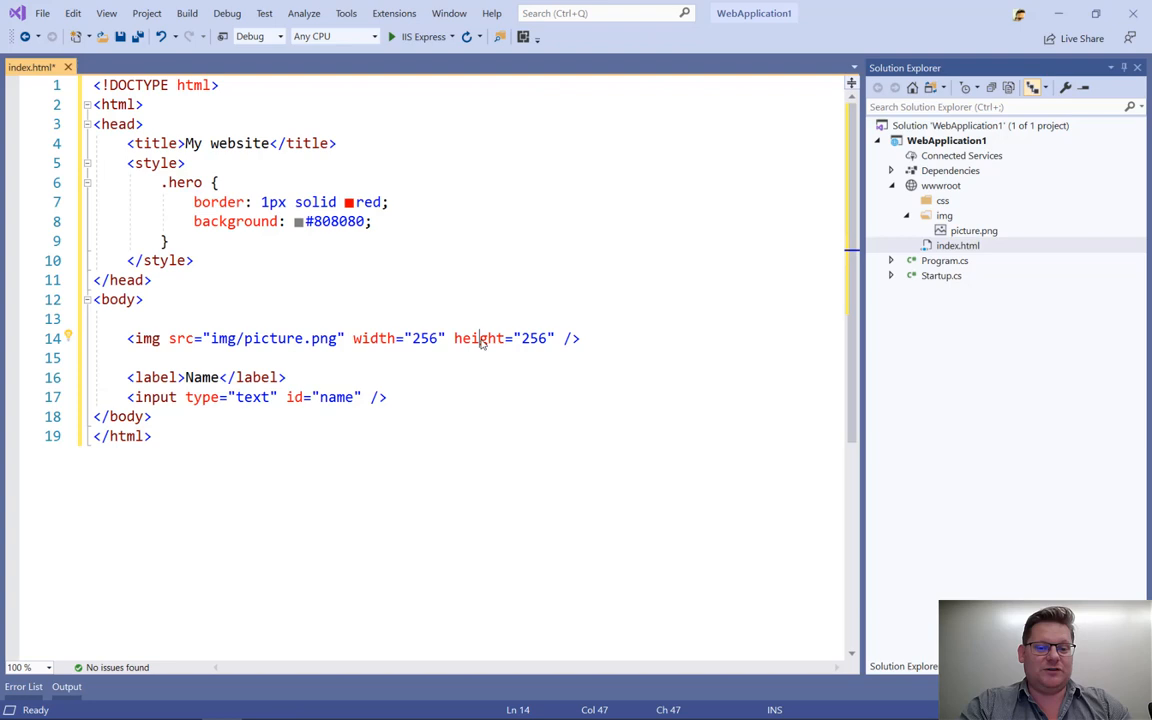
Step: Wrap the image in a span, with the span tags on their own indented lines
{"action": "right_click", "coordinate": [480, 338]}
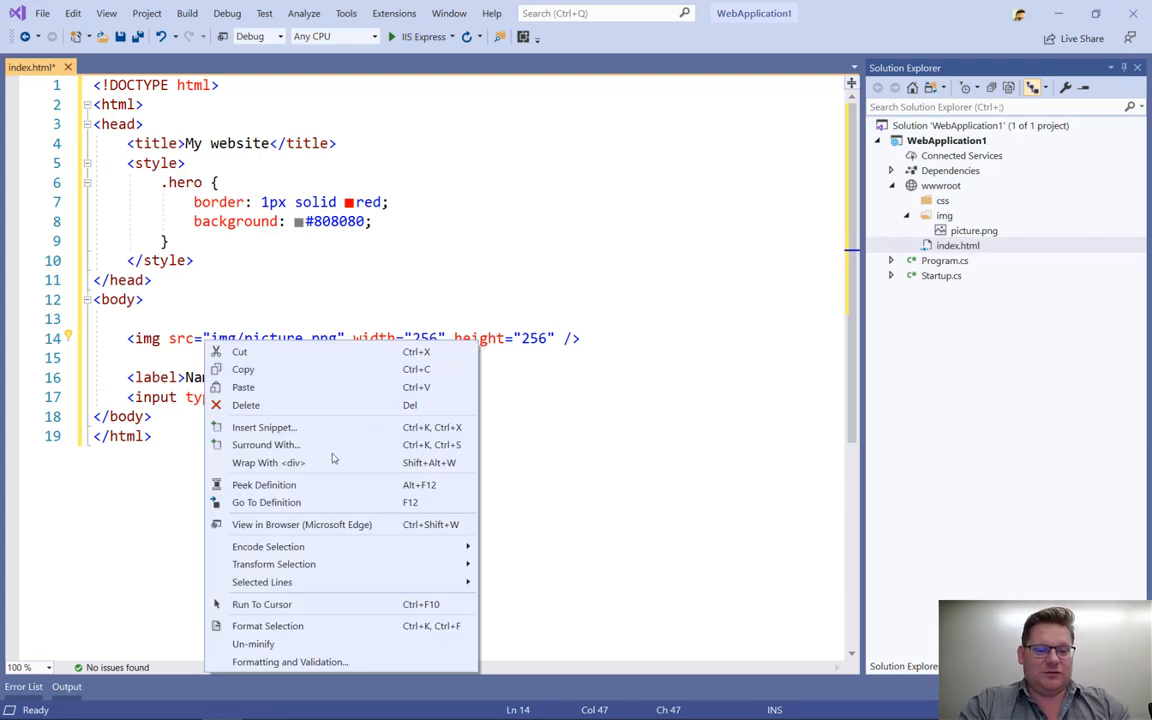
{"action": "mouse_move", "coordinate": [320, 462]}
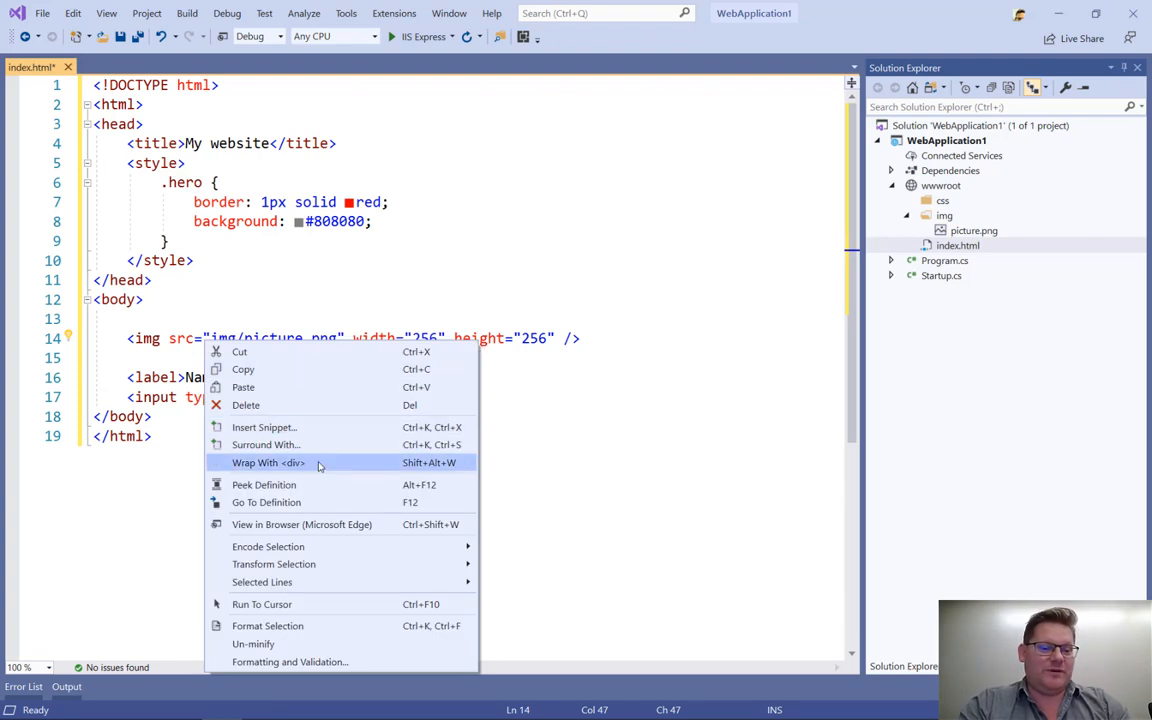
{"action": "left_click", "coordinate": [268, 462]}
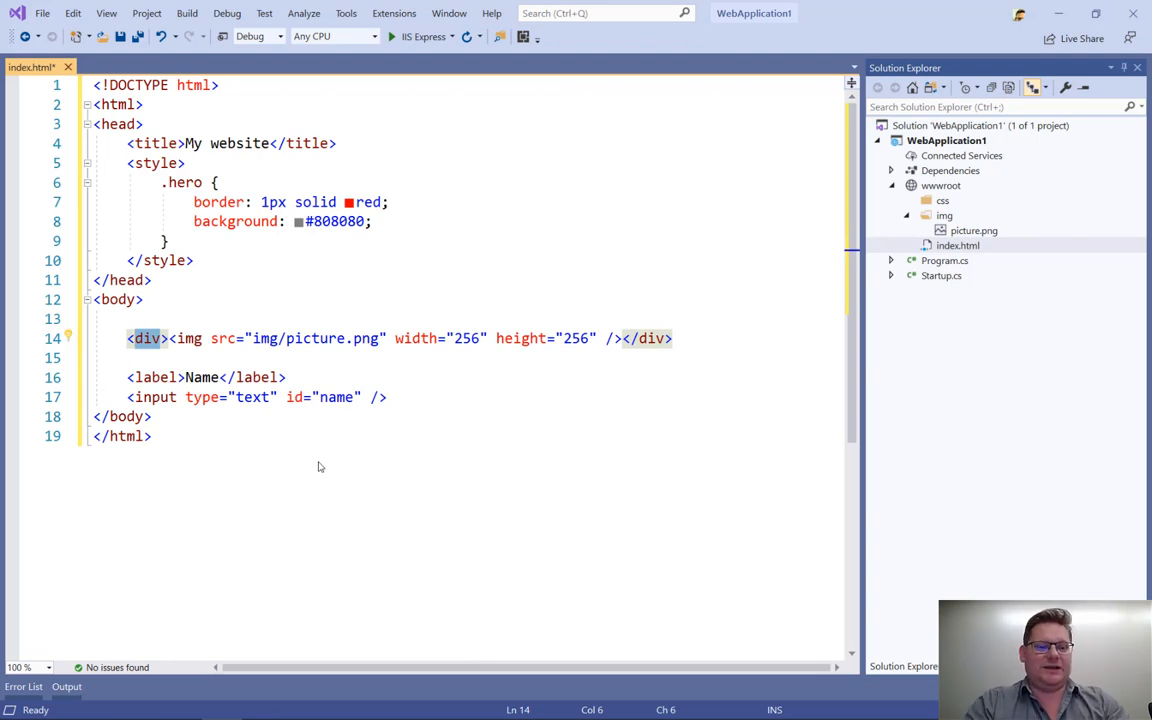
{"action": "type", "text": "span"}
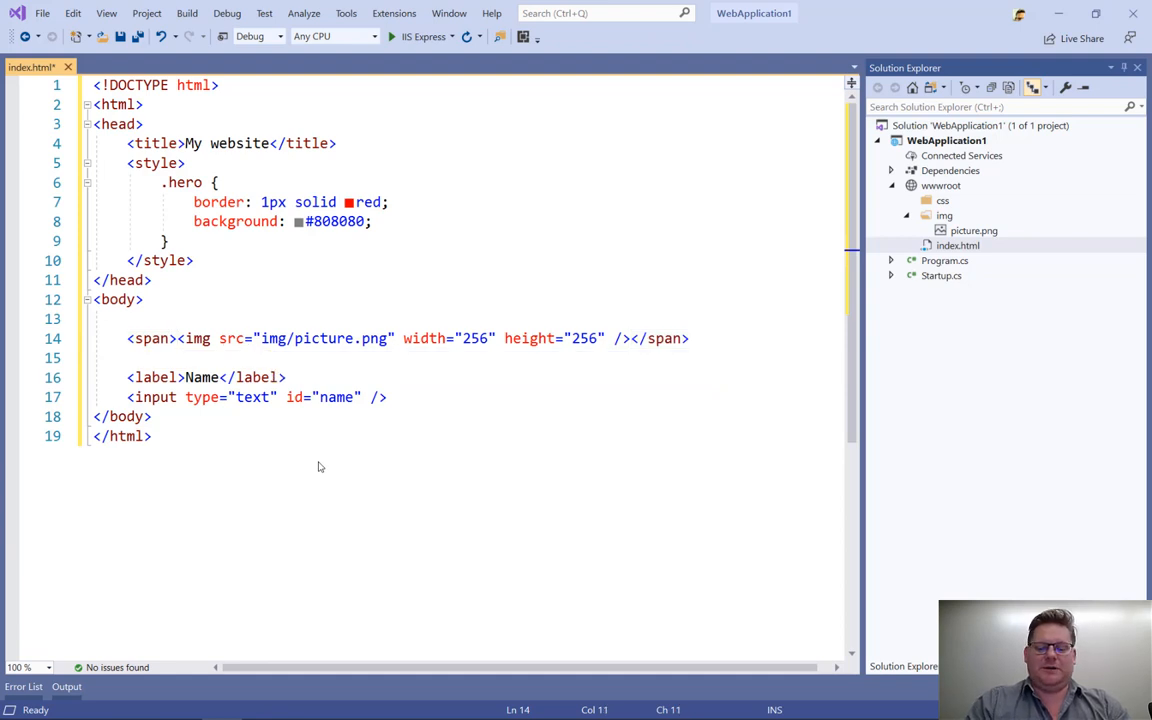
{"action": "key", "text": "Enter"}
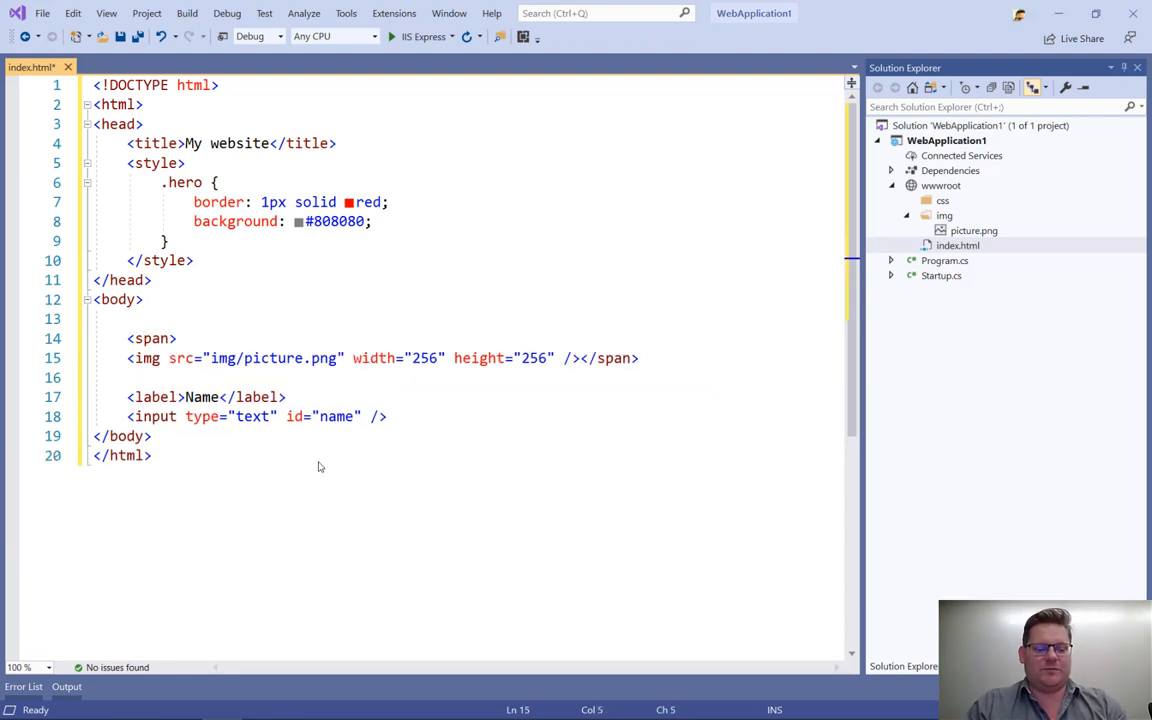
{"action": "key", "text": "ctrl+k"}
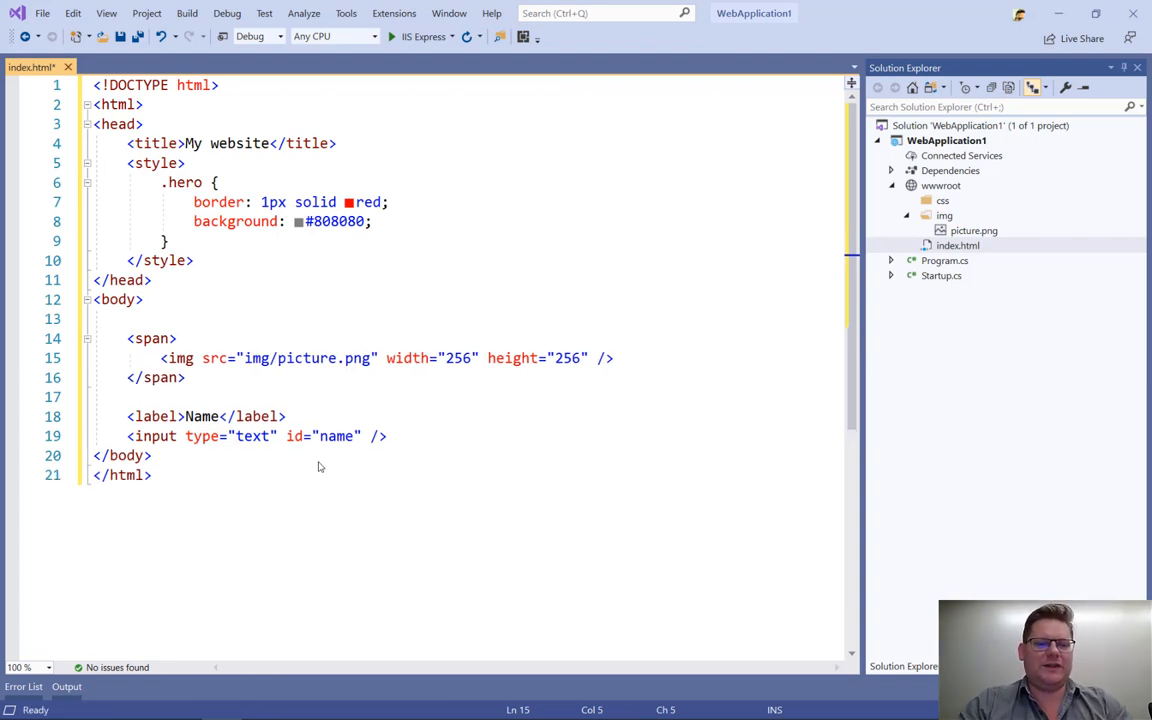
{"action": "left_click", "coordinate": [157, 338]}
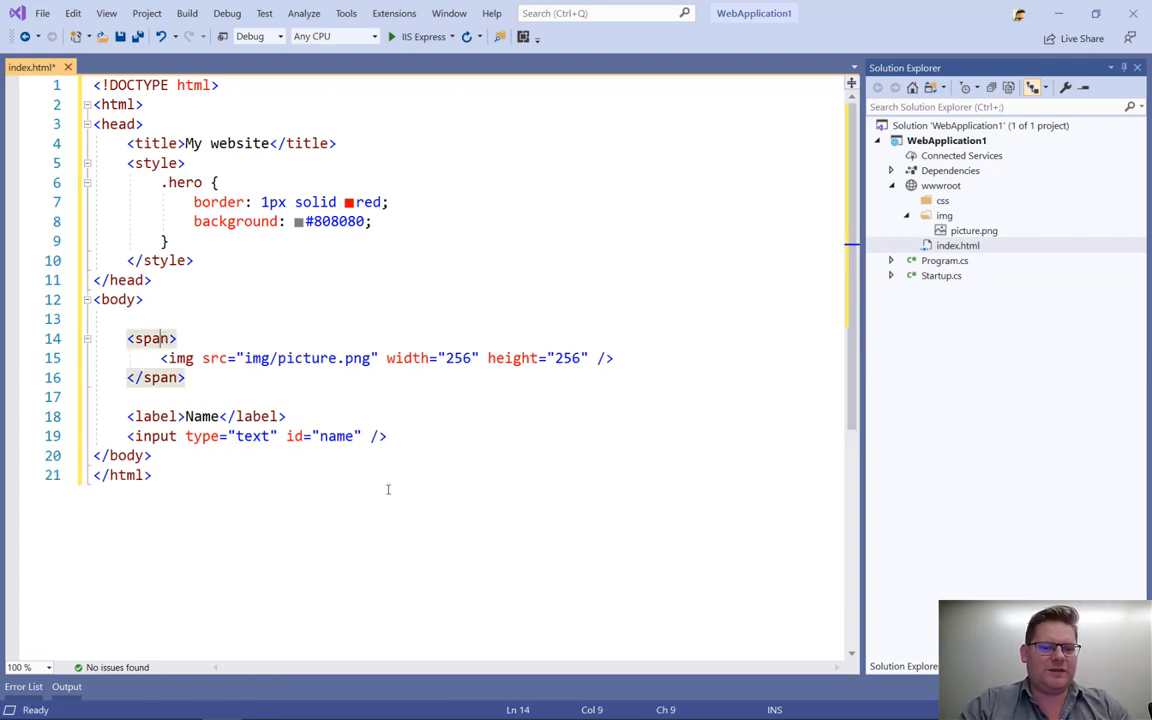
{"action": "mouse_move", "coordinate": [483, 509]}
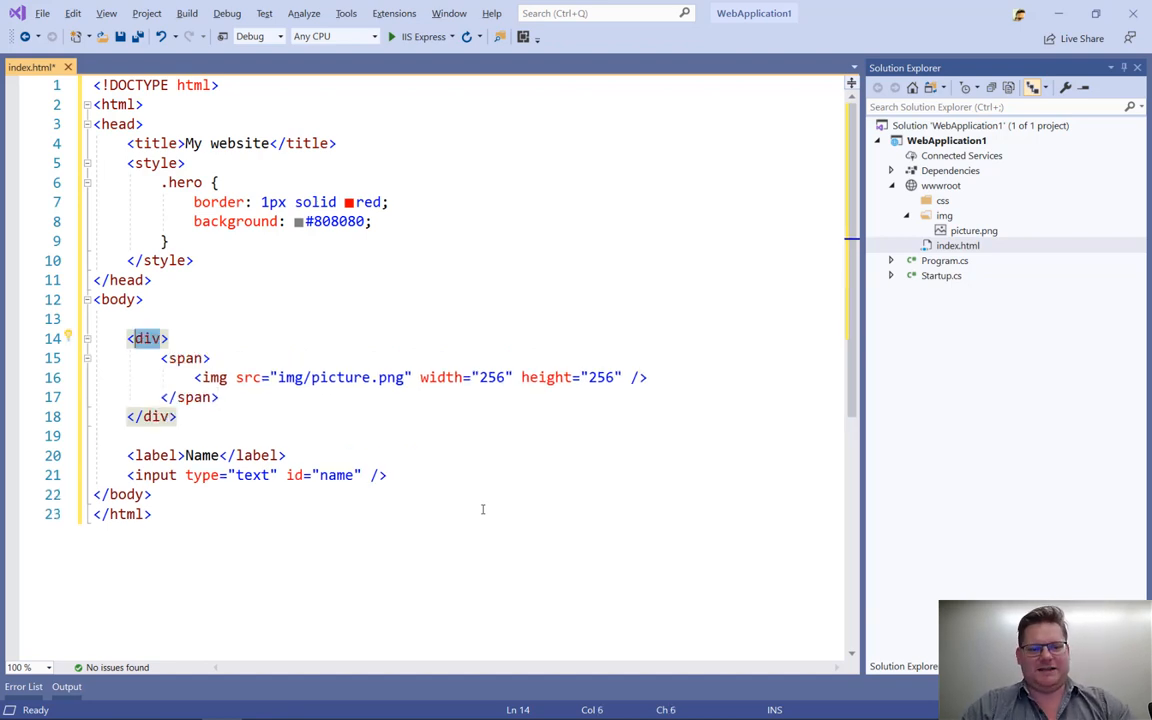
{"action": "mouse_move", "coordinate": [263, 394]}
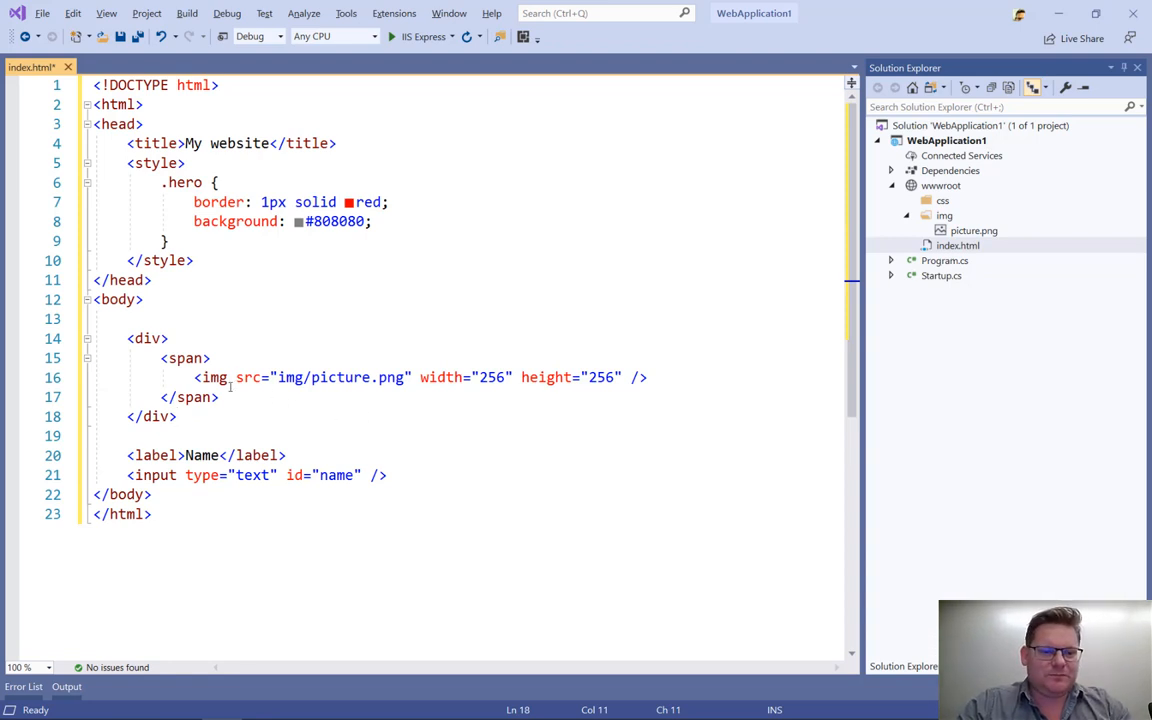
{"action": "type", "text": "class=\"hero"}
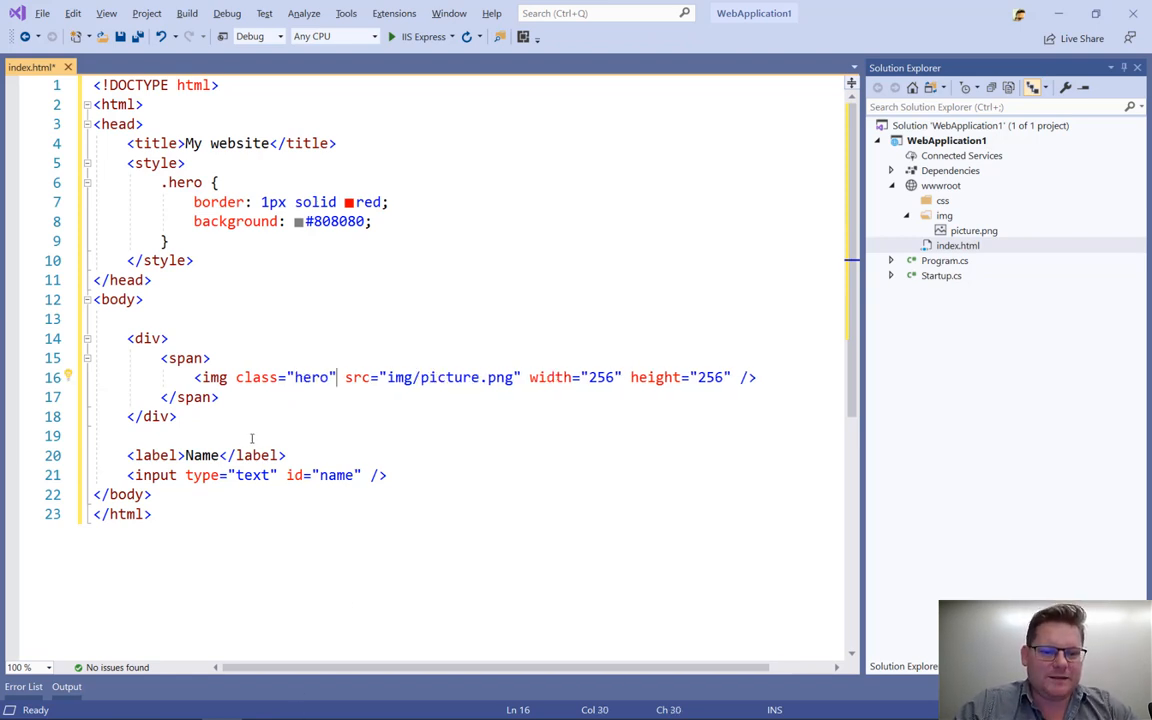
{"action": "double_click", "coordinate": [311, 377]}
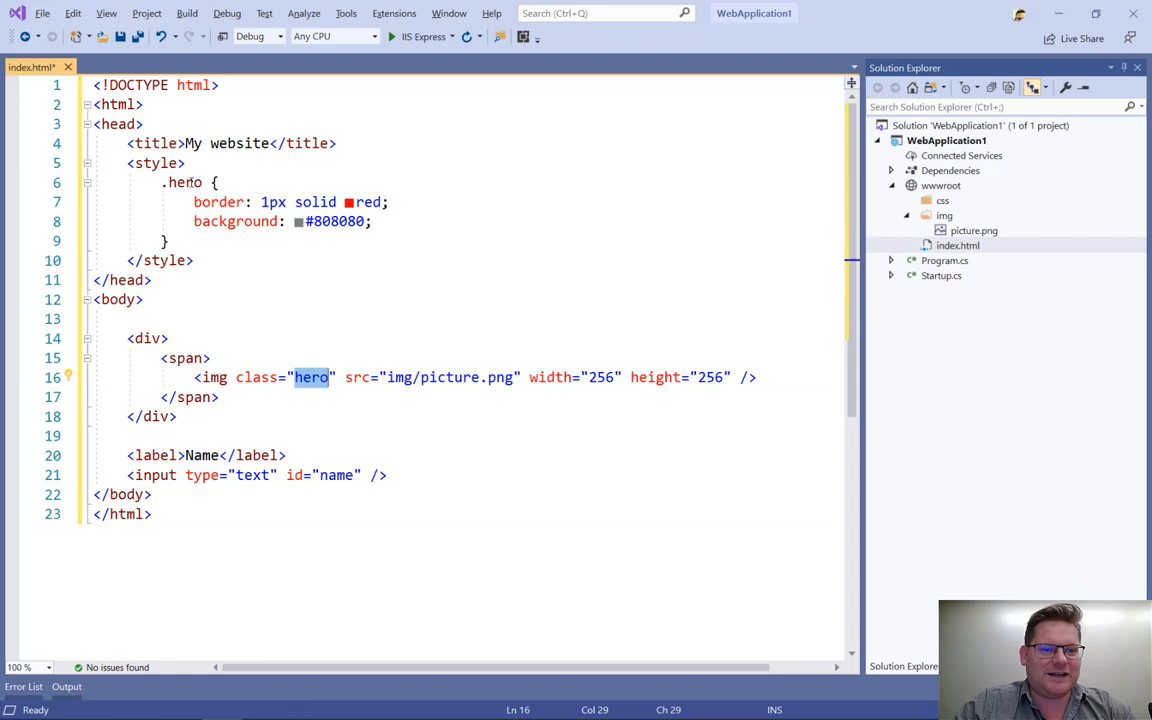
{"action": "left_click", "coordinate": [351, 253]}
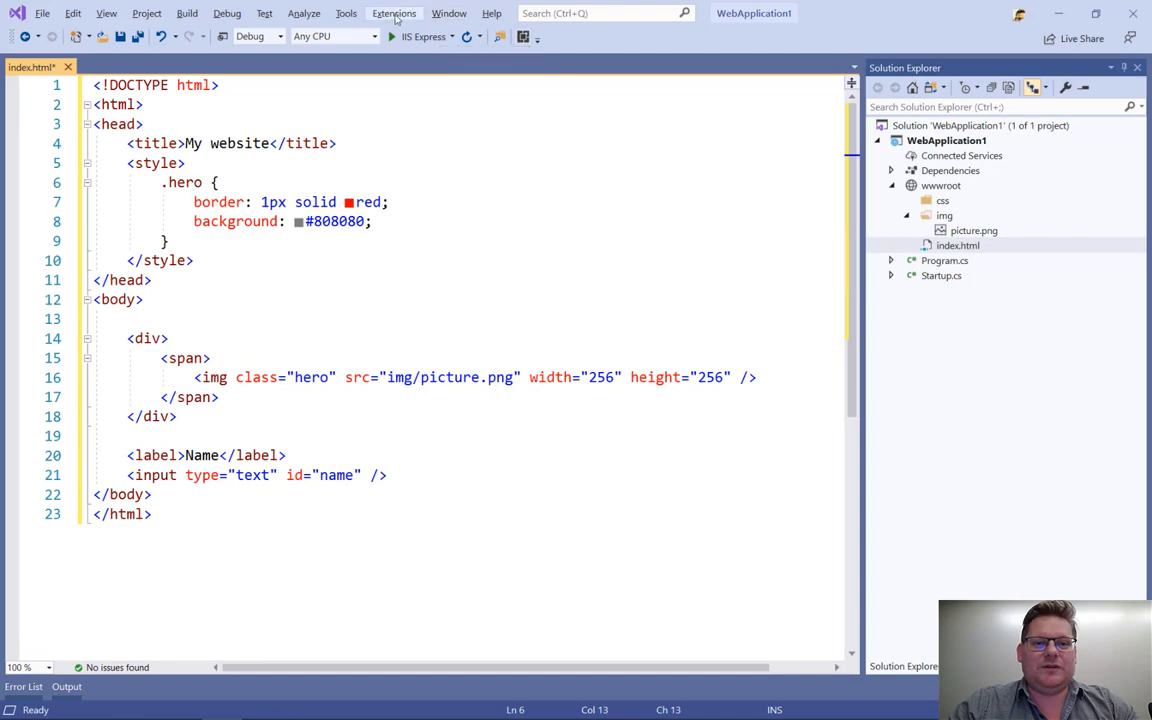
{"action": "left_click", "coordinate": [393, 13]}
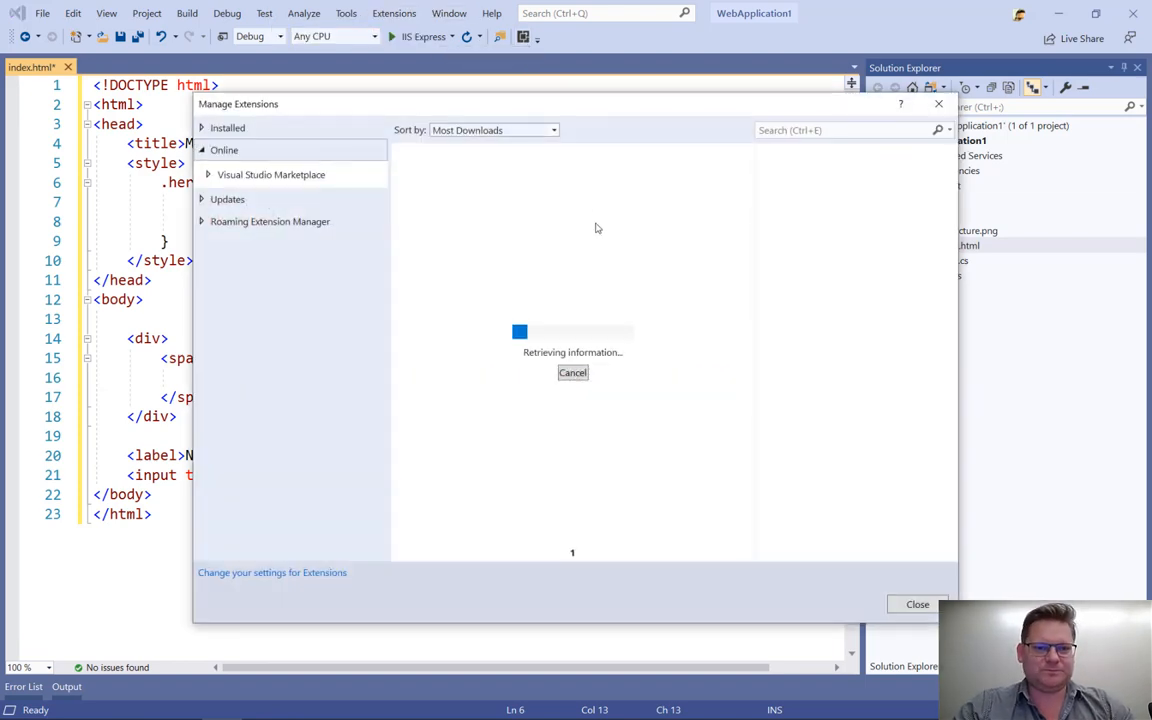
{"action": "left_click", "coordinate": [227, 127]}
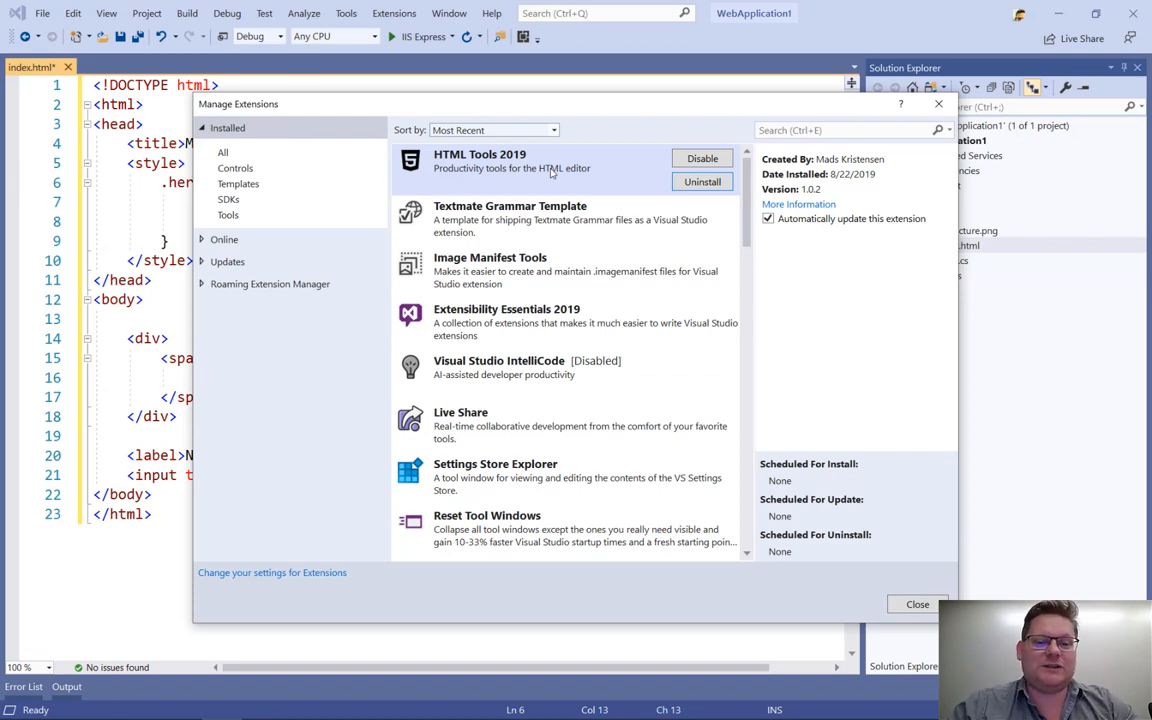
{"action": "left_click", "coordinate": [916, 604]}
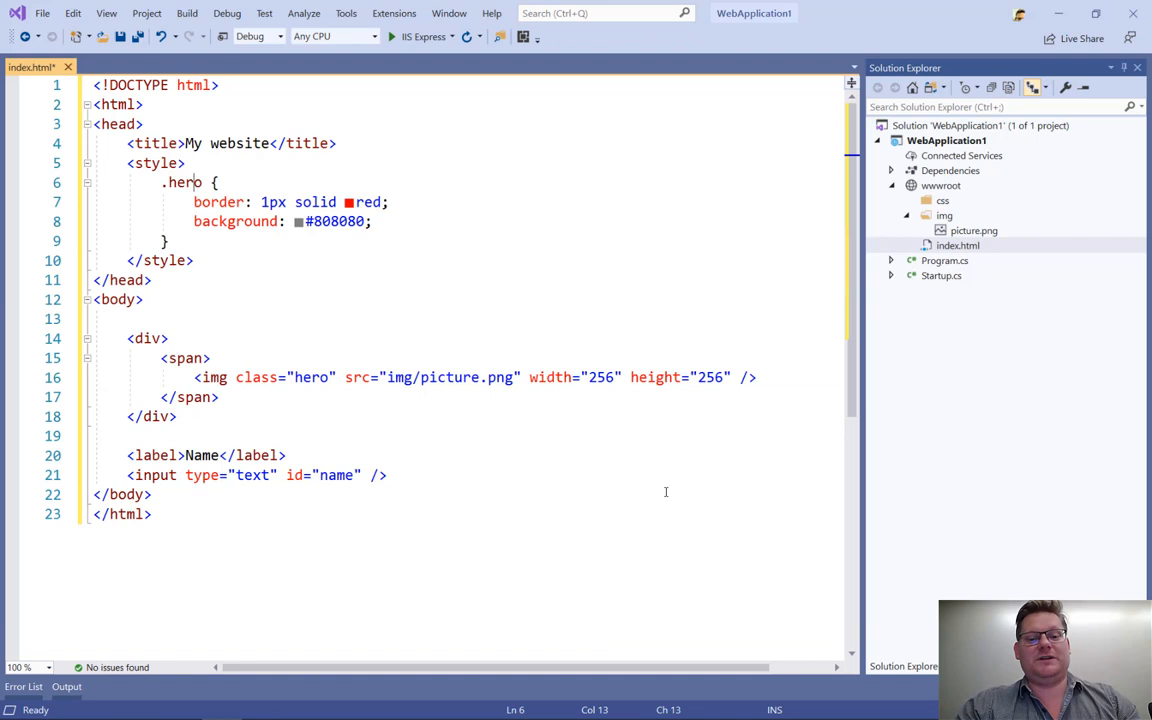
{"action": "mouse_move", "coordinate": [466, 430]}
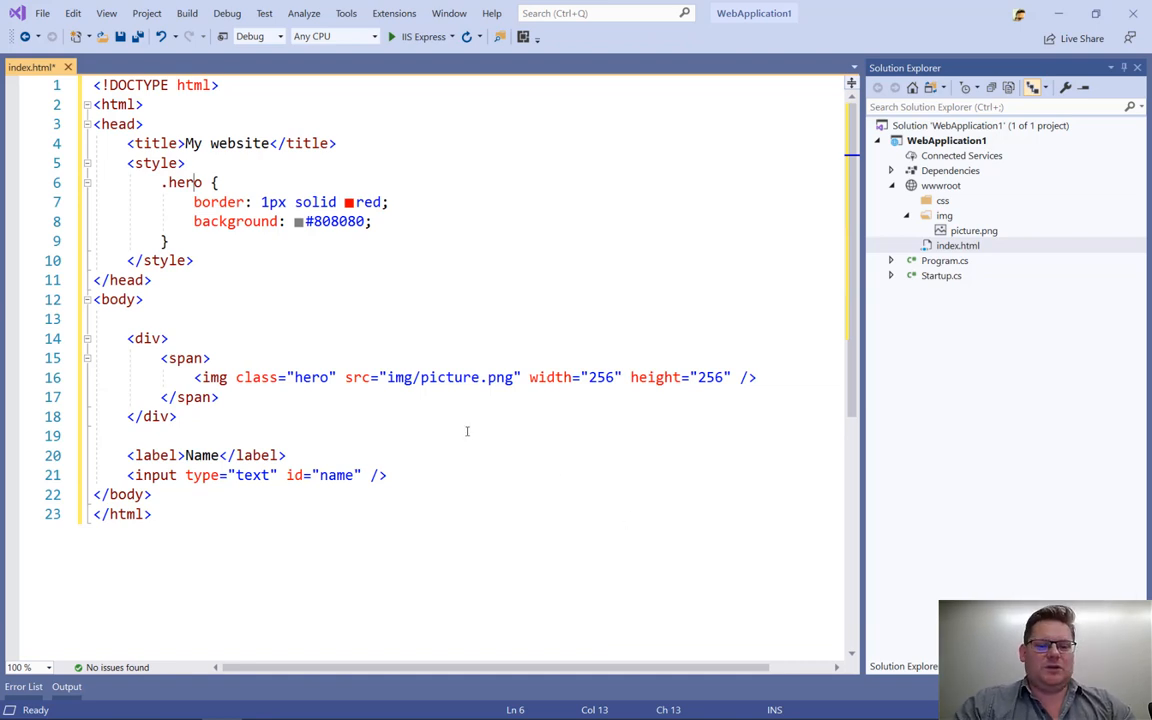
{"action": "mouse_move", "coordinate": [450, 377]}
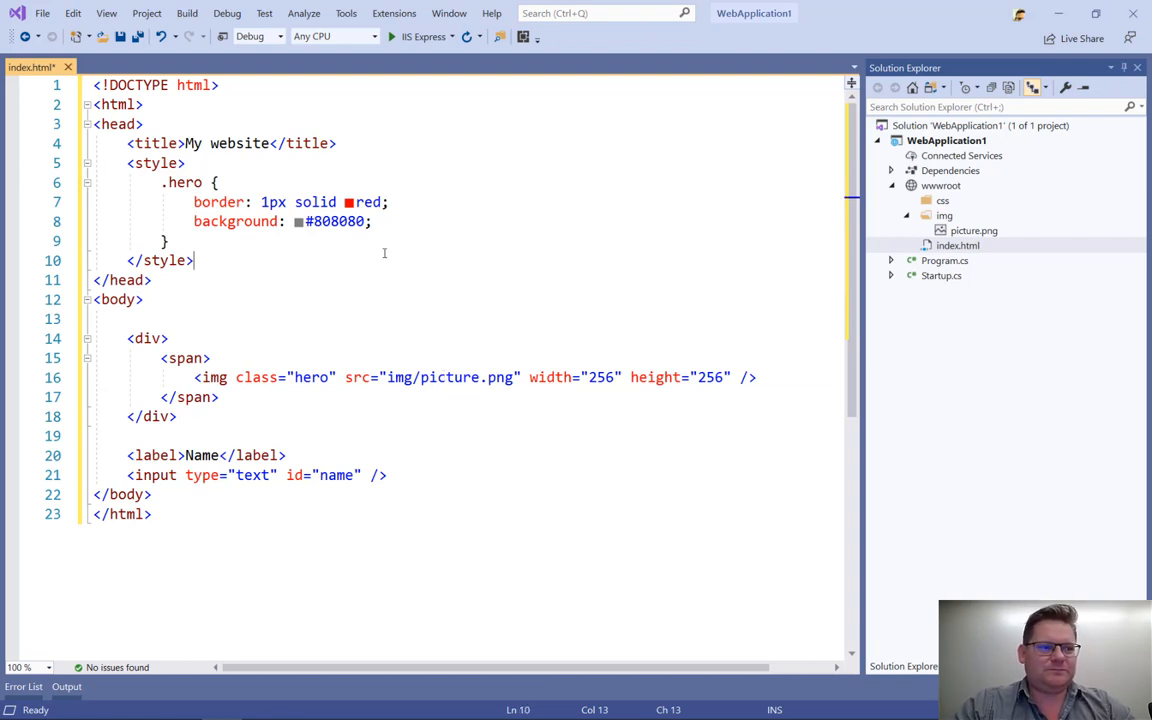
{"action": "left_click", "coordinate": [155, 163]}
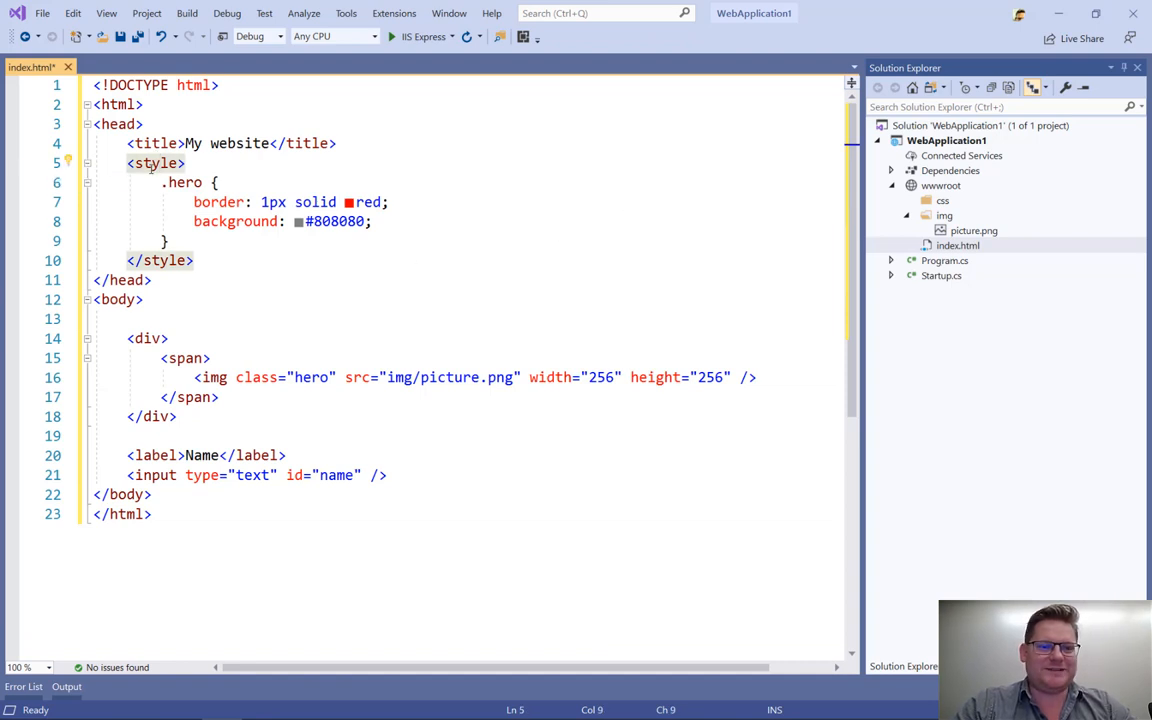
Step: Extract the inline .hero styles to wwwroot/css/site.css and set the link href to css/site.css
{"action": "left_click", "coordinate": [70, 163]}
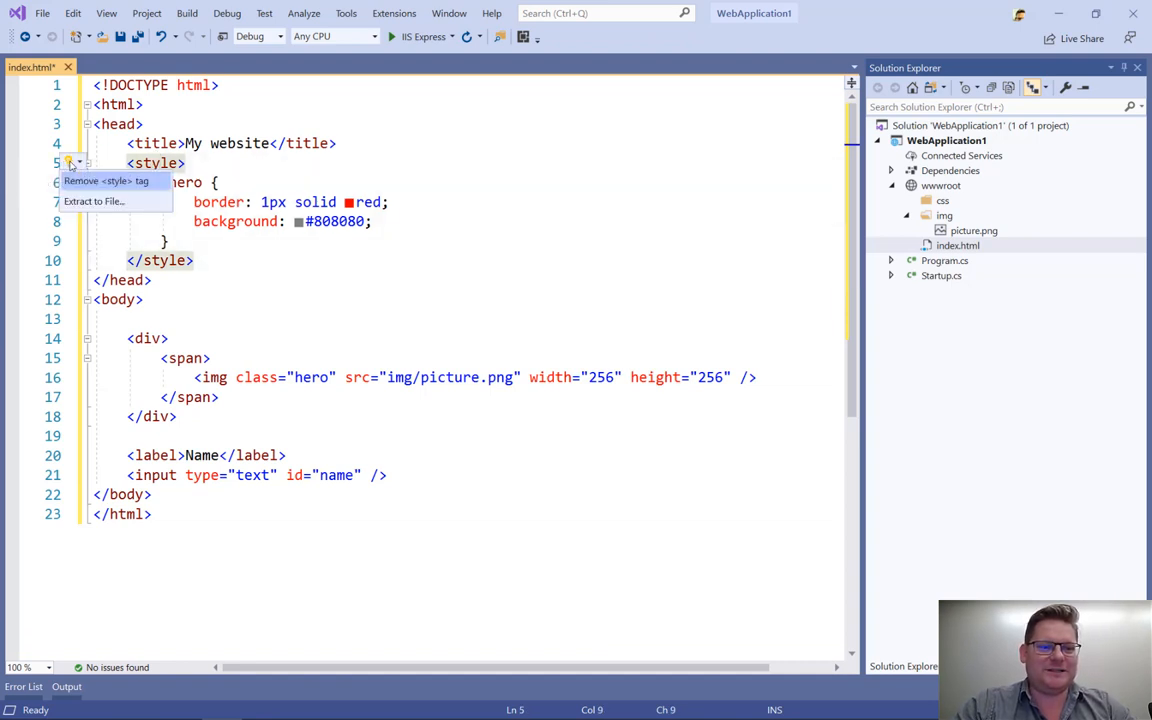
{"action": "mouse_move", "coordinate": [92, 201]}
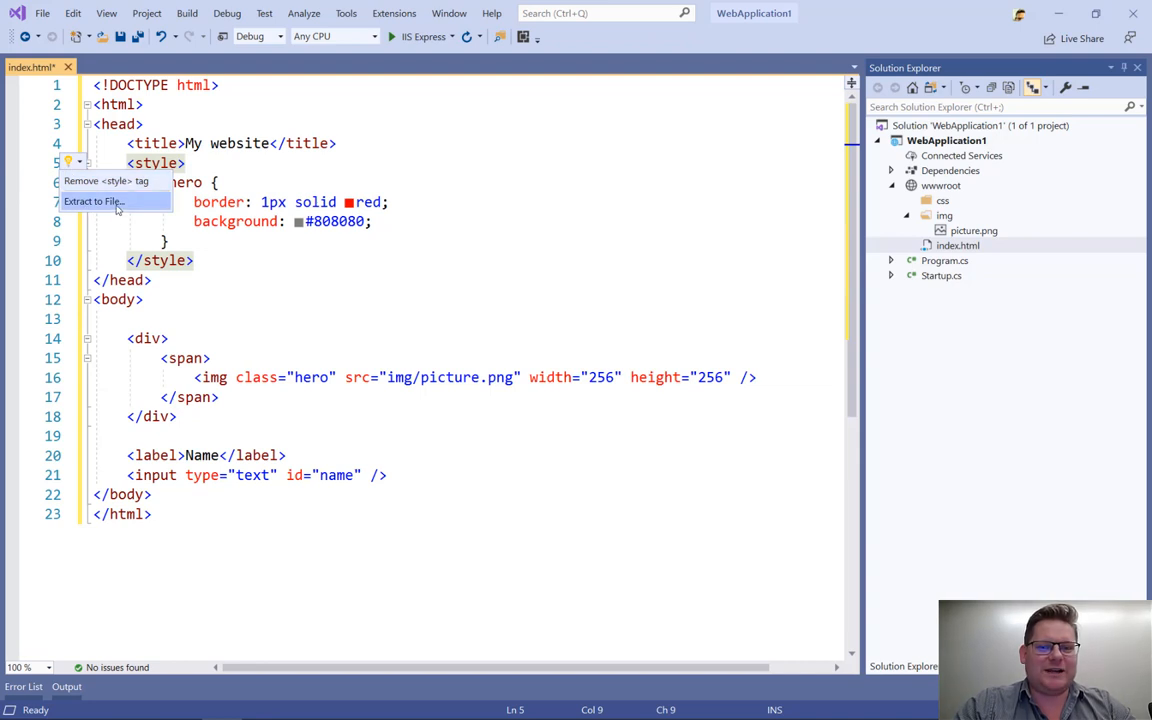
{"action": "left_click", "coordinate": [92, 201]}
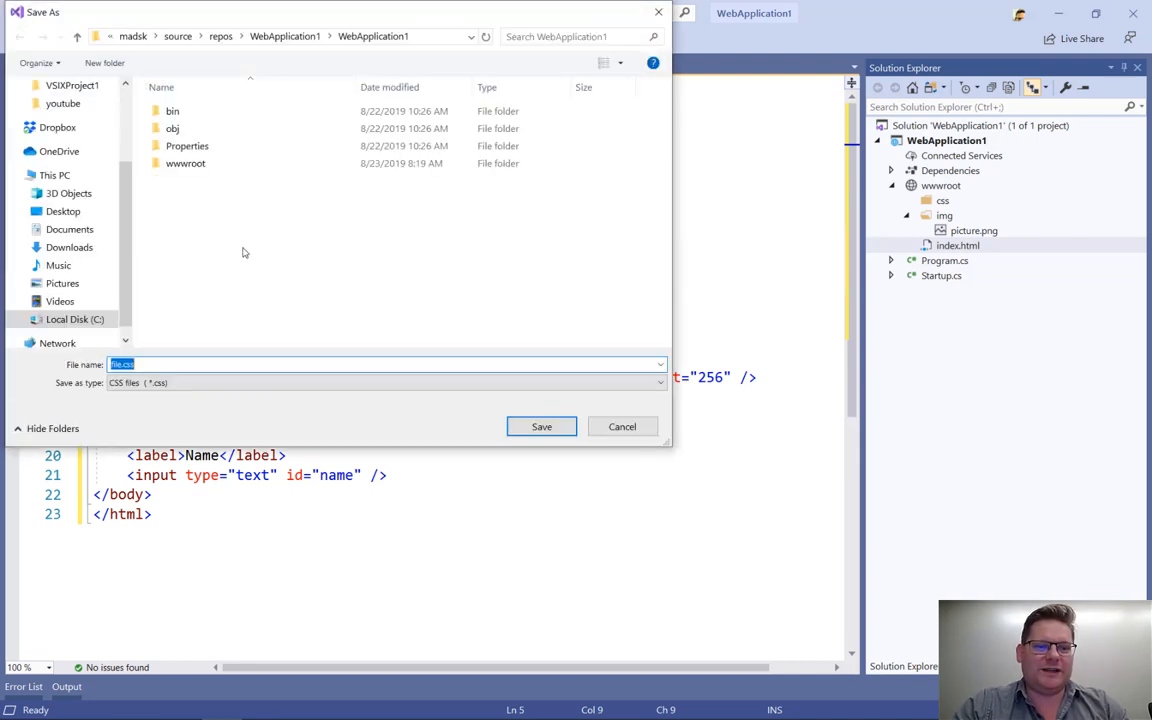
{"action": "double_click", "coordinate": [186, 163]}
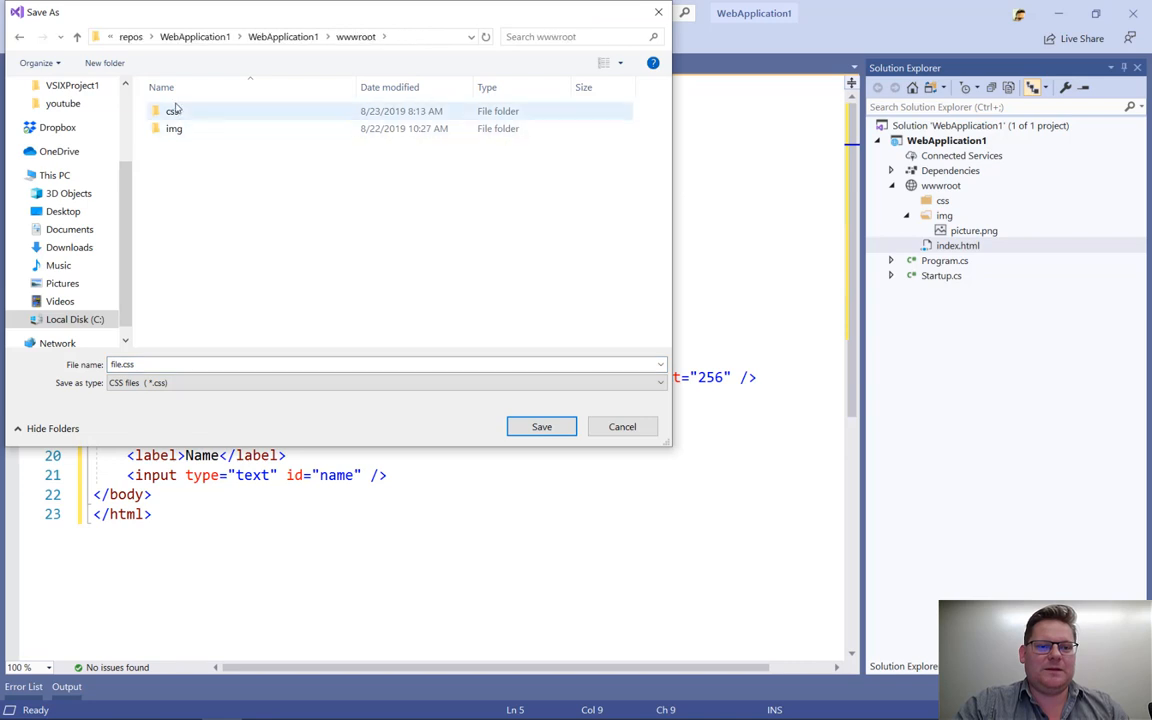
{"action": "double_click", "coordinate": [173, 110]}
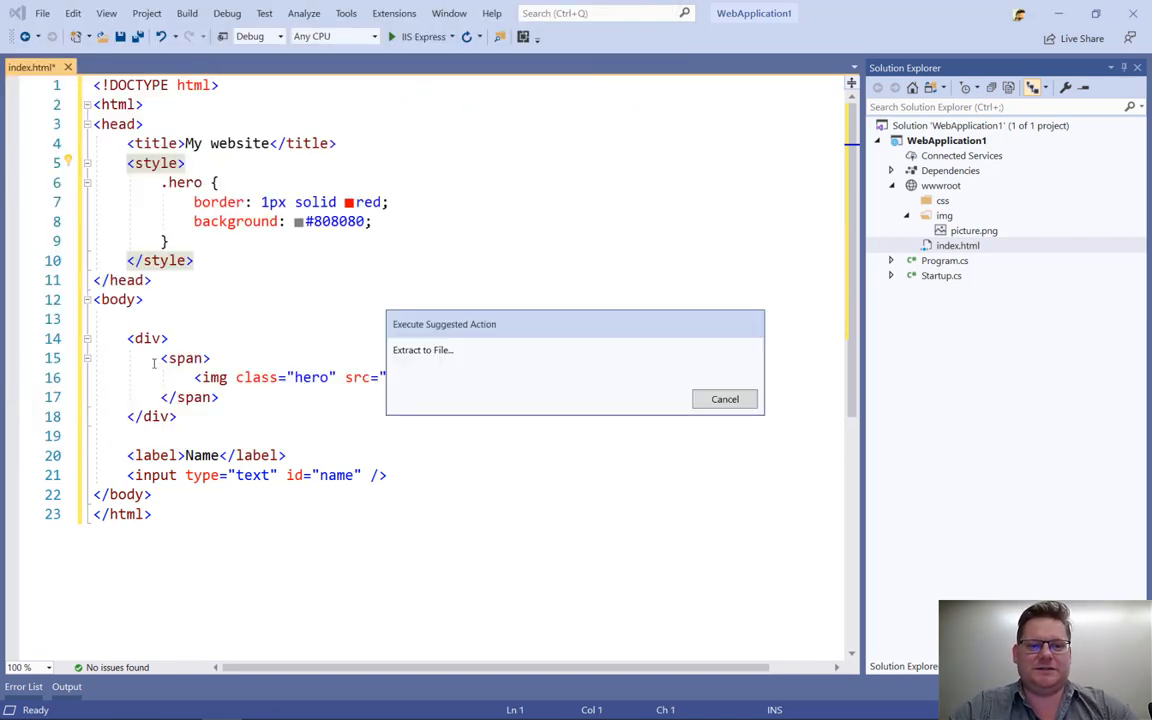
{"action": "left_click", "coordinate": [422, 349]}
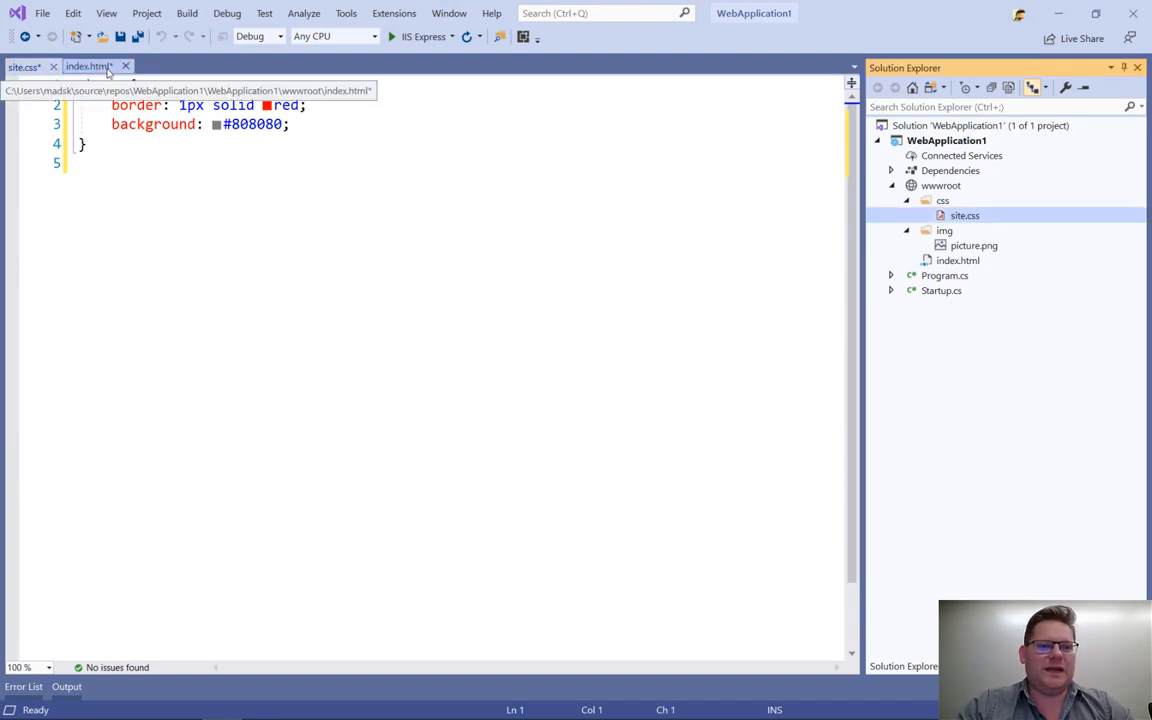
{"action": "left_click", "coordinate": [87, 66]}
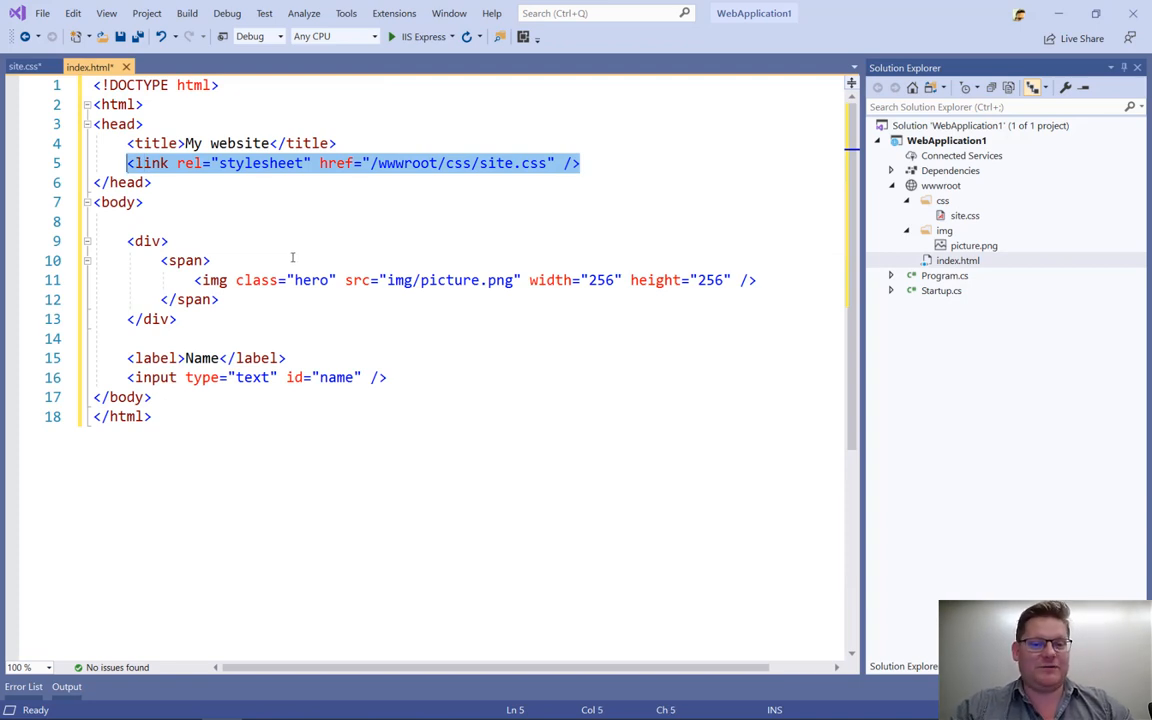
{"action": "left_click", "coordinate": [407, 163]}
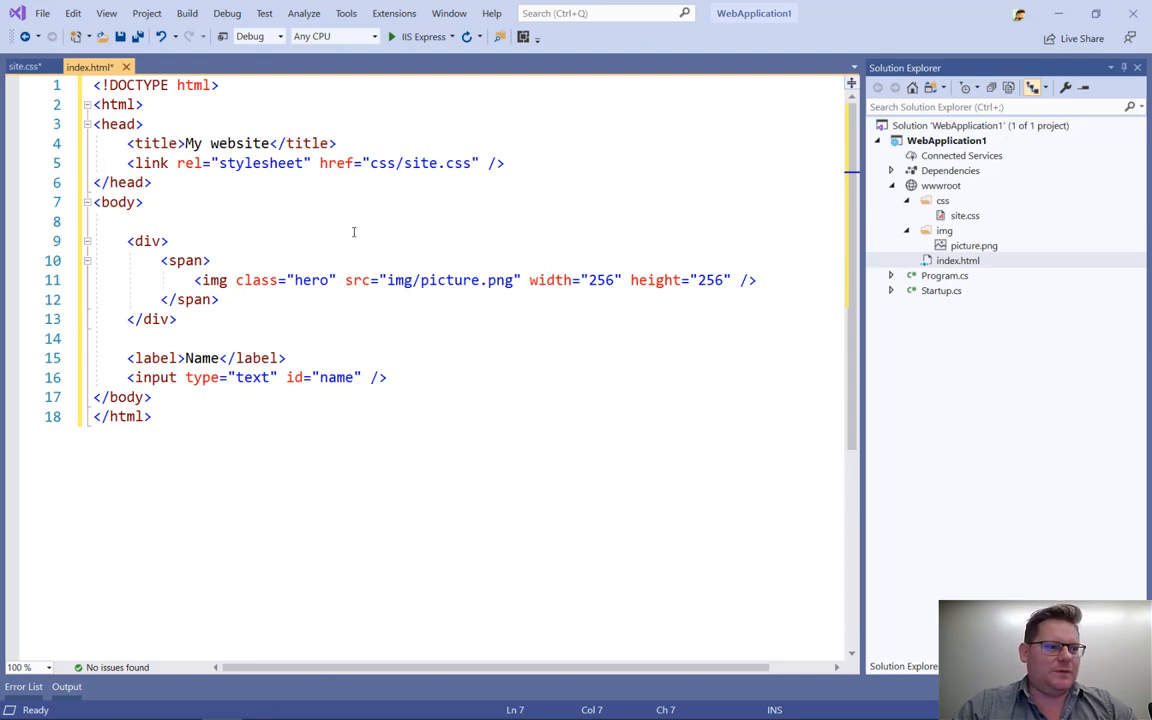
Step: Peek the .hero definition and change its border to 1px double blue
{"action": "left_click", "coordinate": [170, 241]}
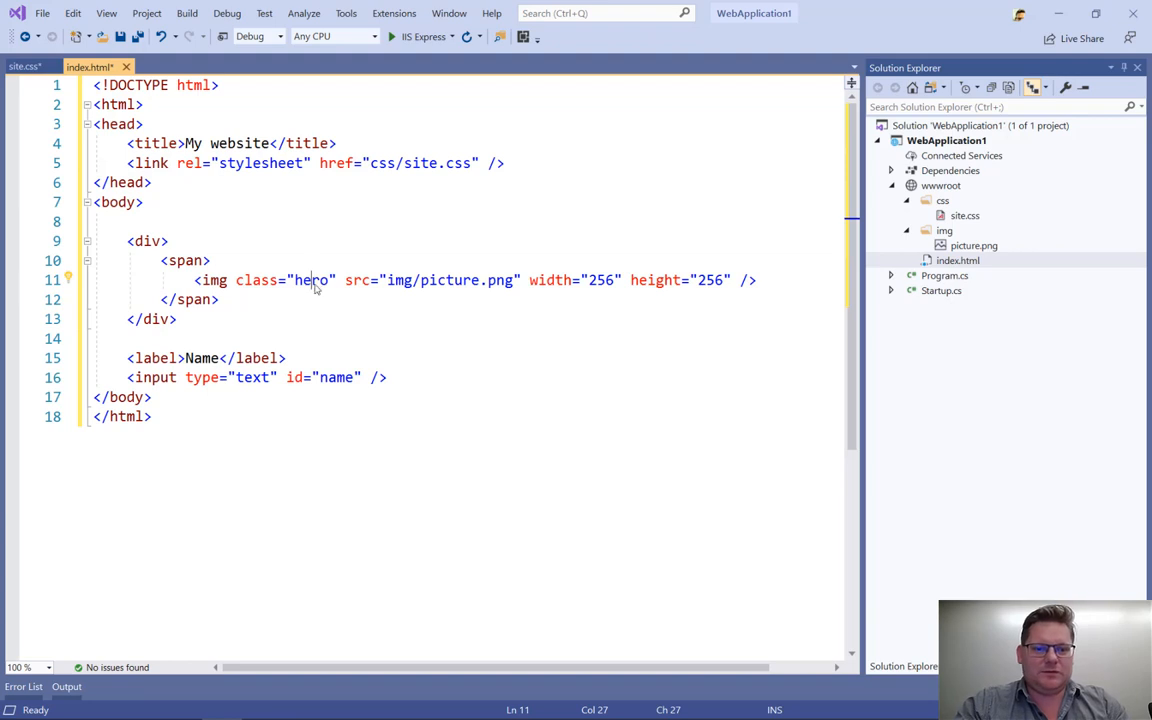
{"action": "right_click", "coordinate": [313, 290]}
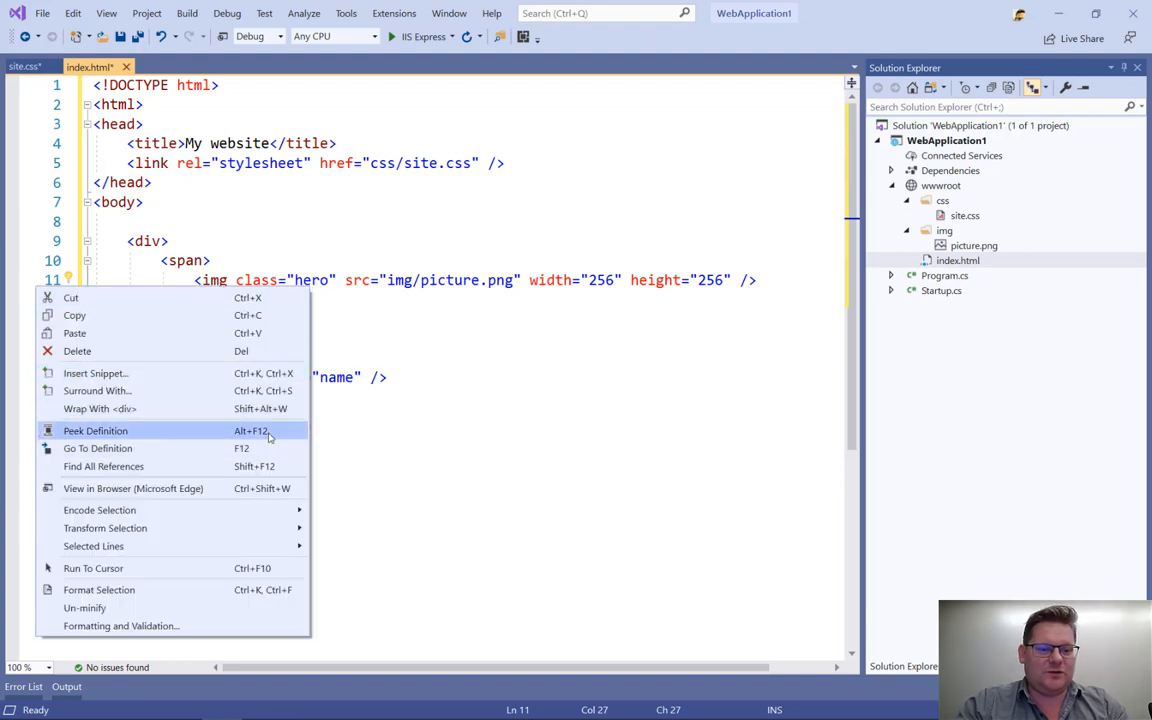
{"action": "left_click", "coordinate": [95, 430]}
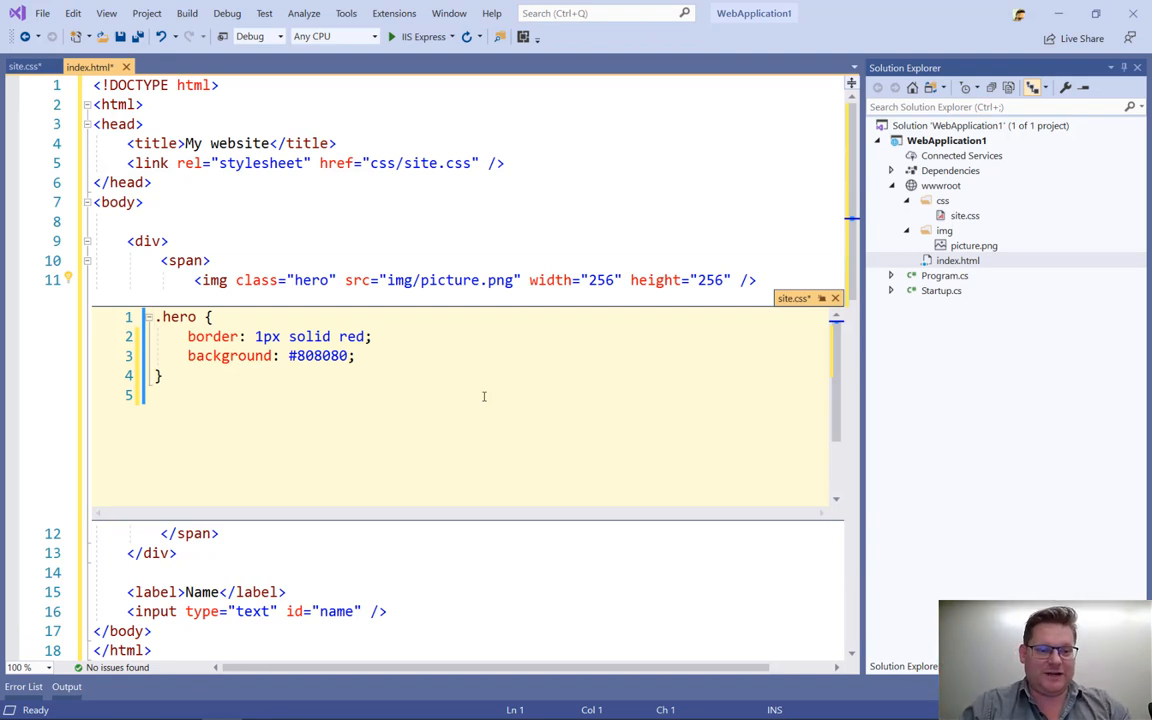
{"action": "left_click", "coordinate": [338, 336]}
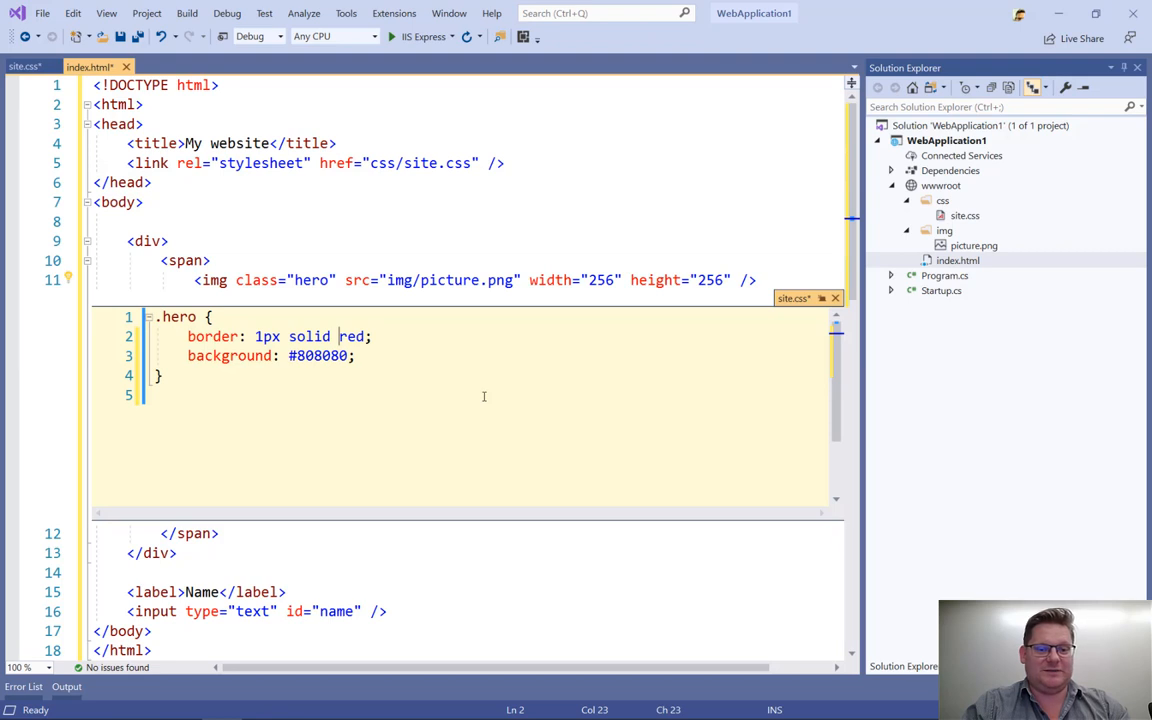
{"action": "type", "text": "bl"}
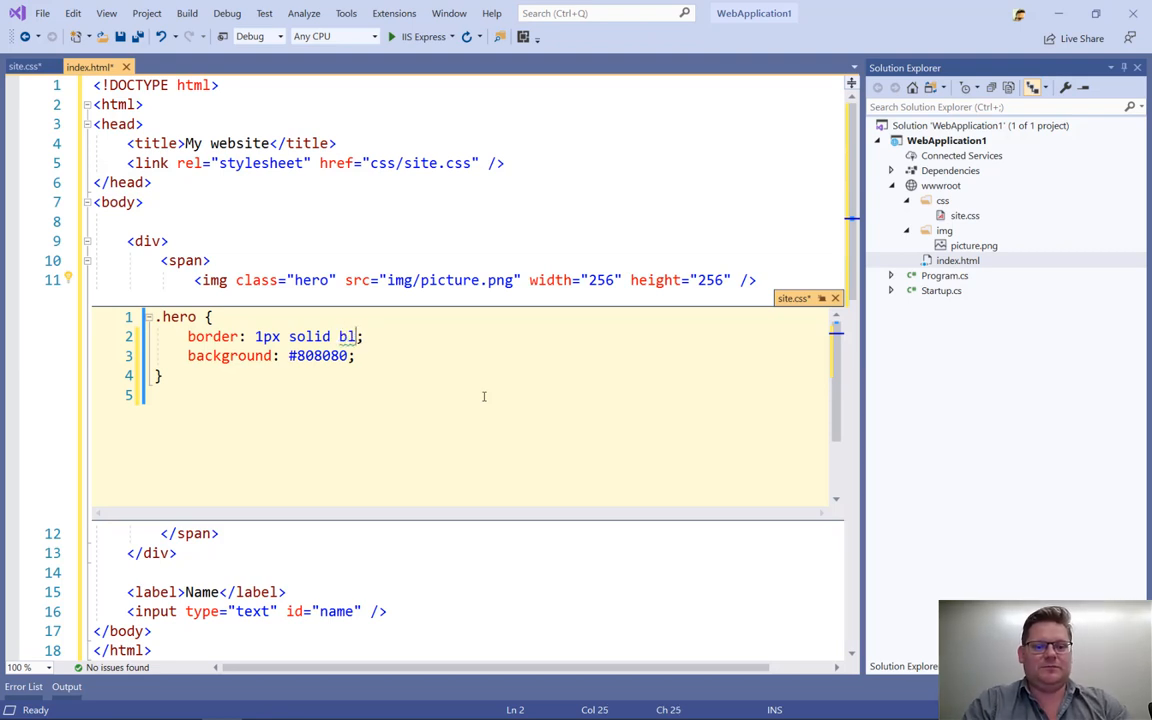
{"action": "type", "text": "ue"}
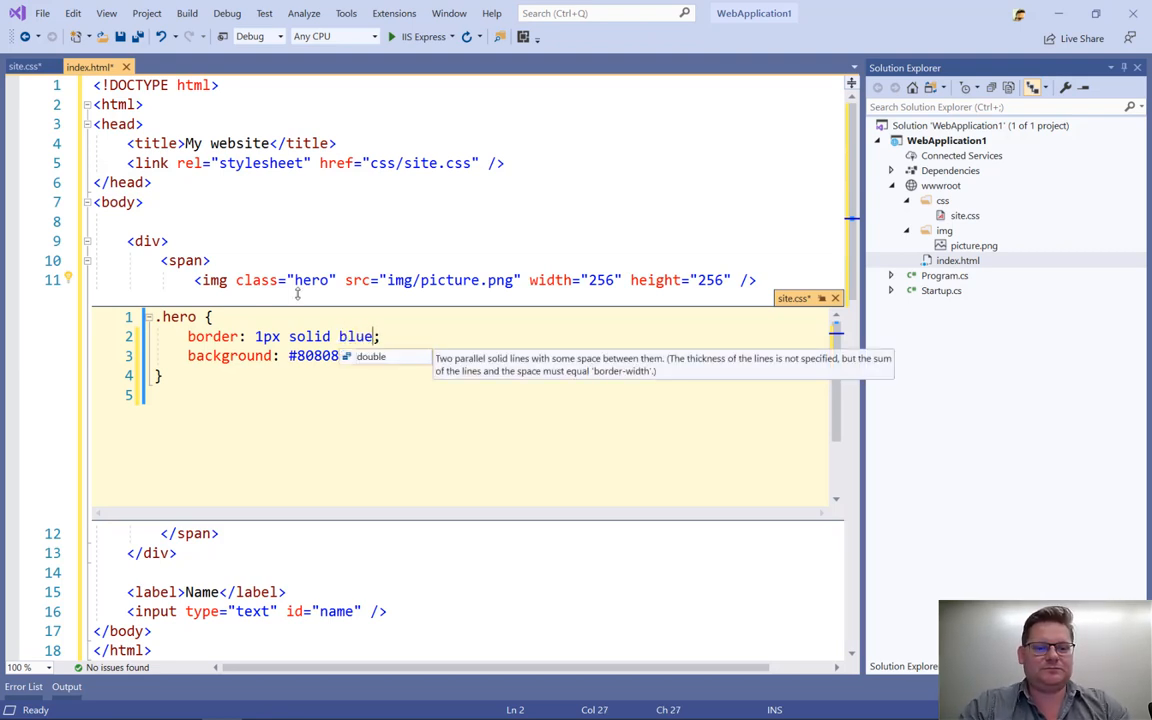
{"action": "type", "text": "d"}
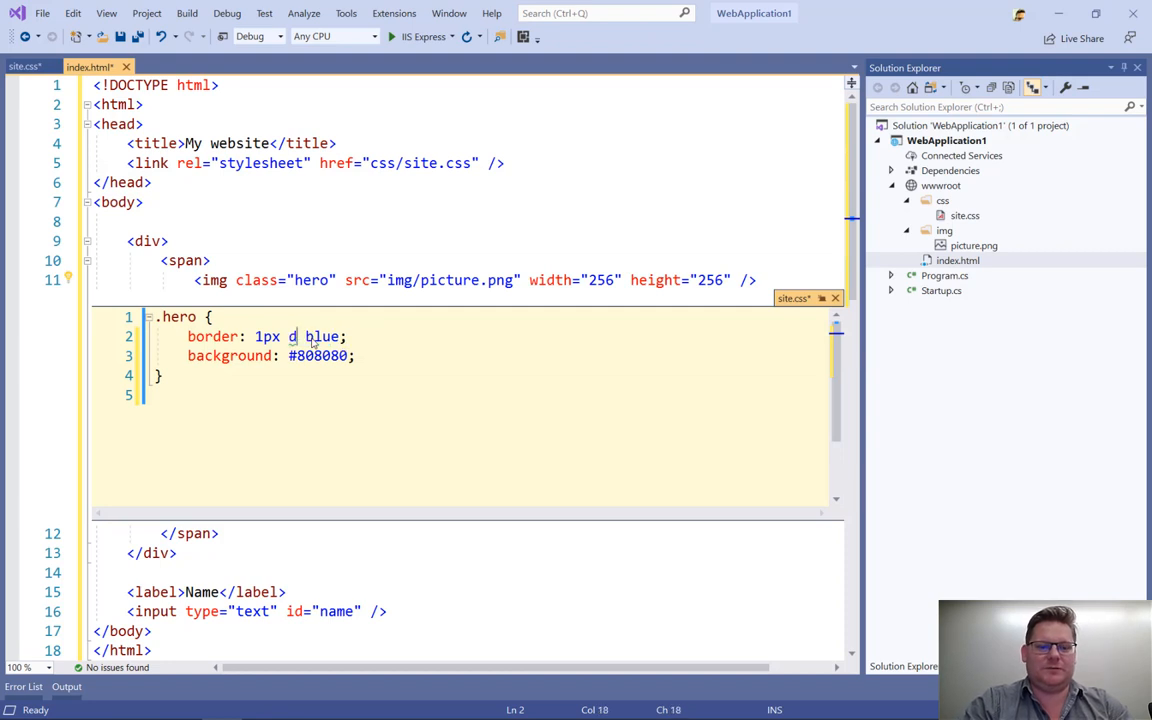
{"action": "type", "text": "ouble"}
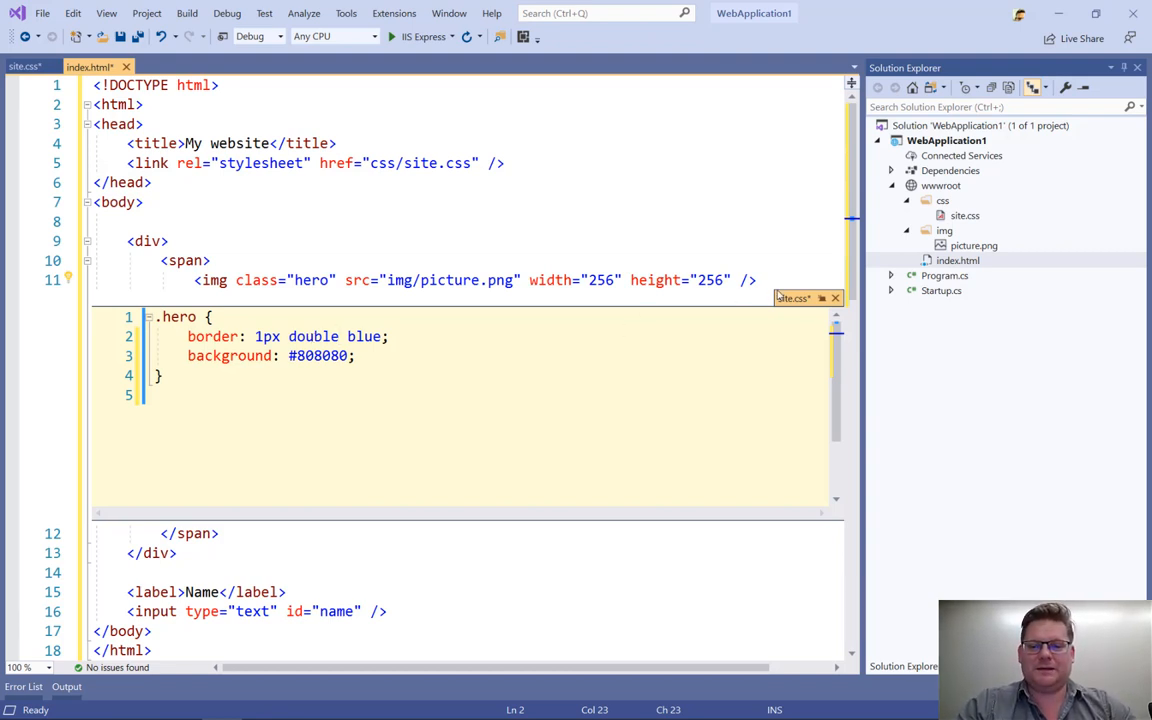
{"action": "mouse_move", "coordinate": [835, 298]}
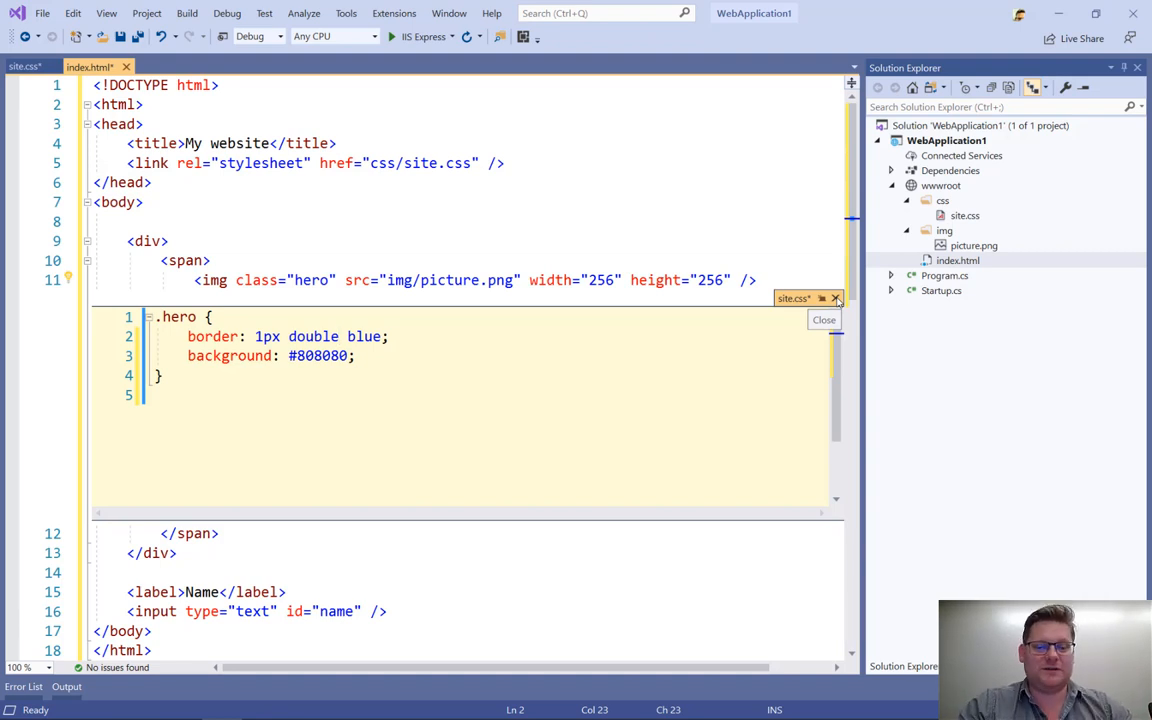
Step: Close the peek window and select the span wrapping the image
{"action": "left_click", "coordinate": [835, 298]}
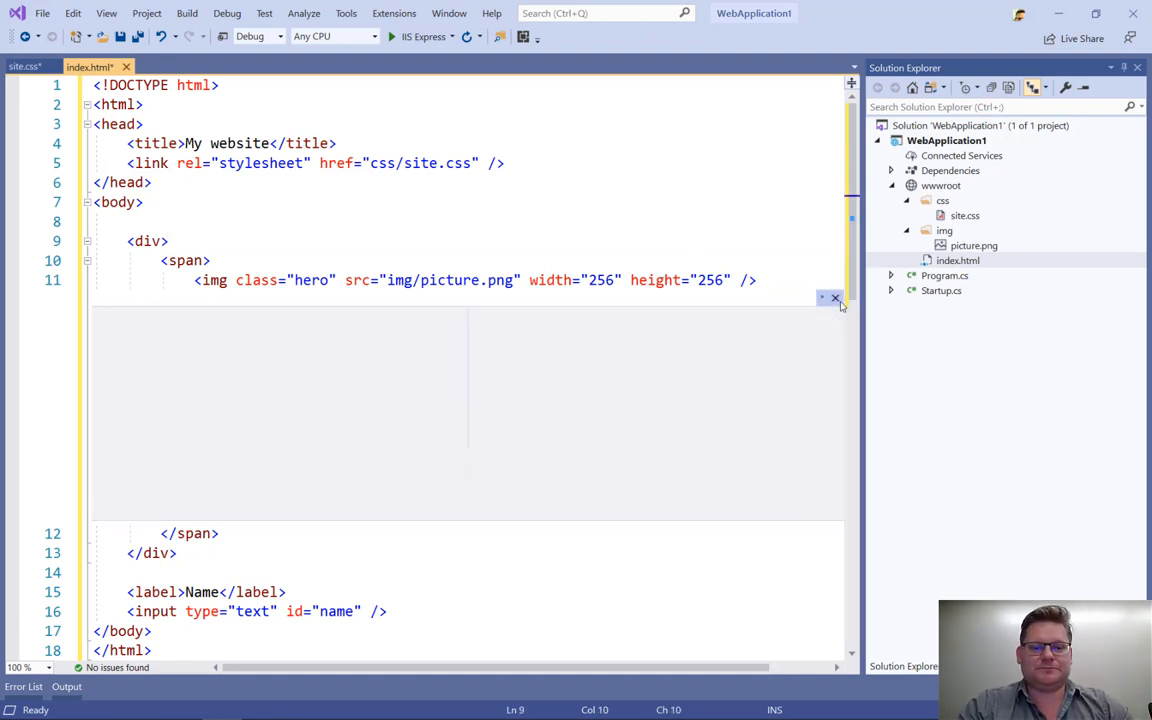
{"action": "left_click", "coordinate": [835, 298]}
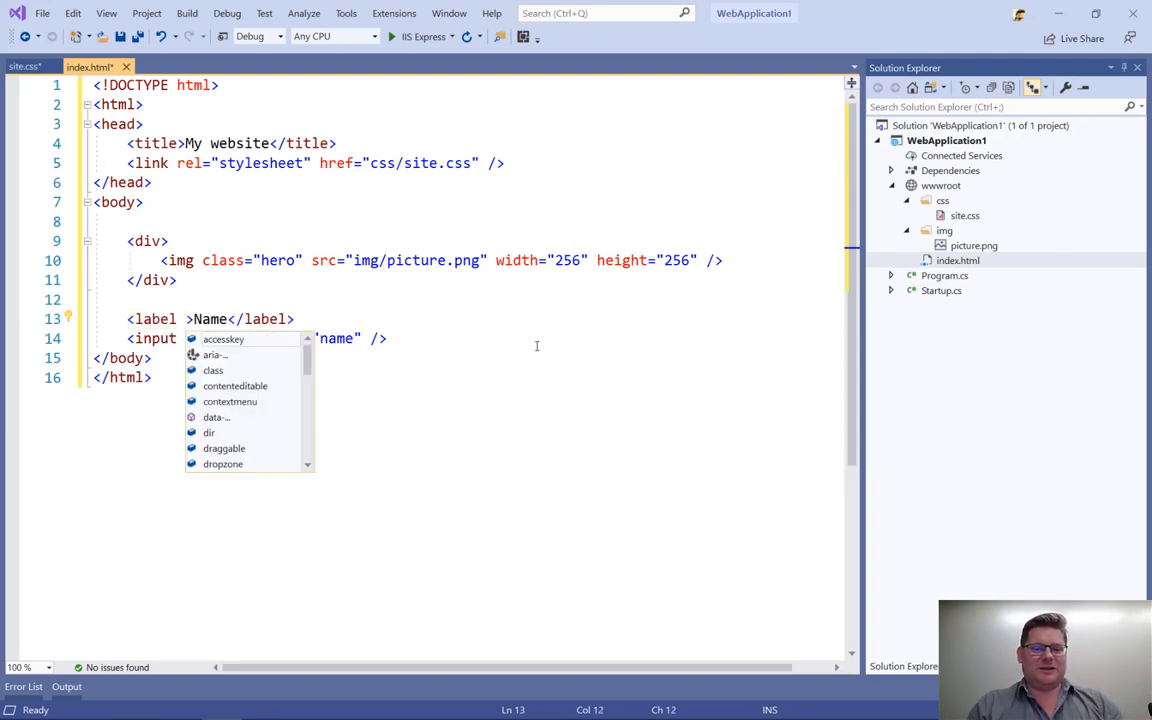
Step: Add for="name" to the Name label tag
{"action": "type", "text": "for=\""}
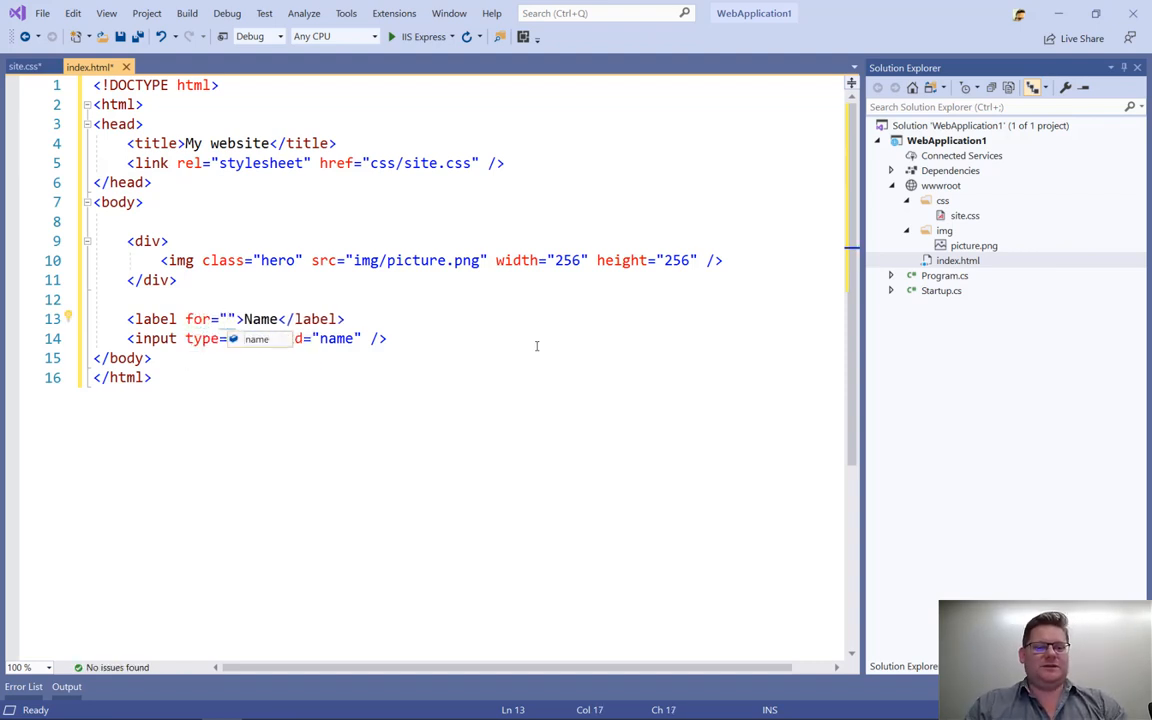
{"action": "left_click", "coordinate": [228, 319]}
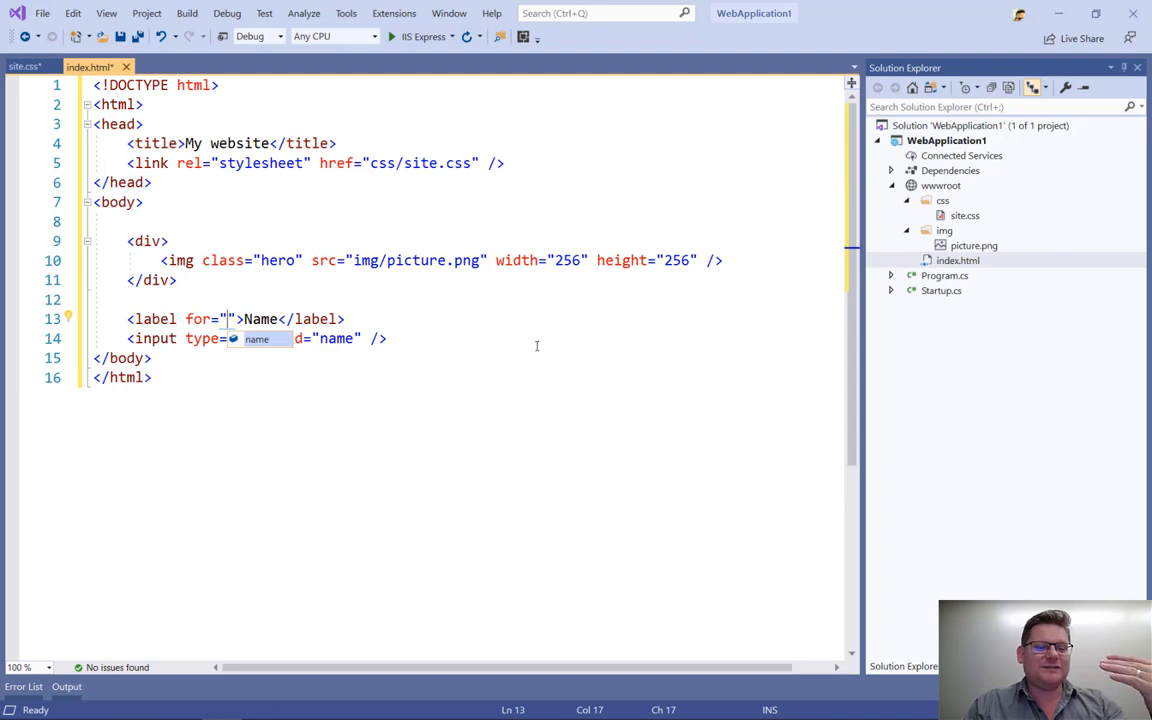
{"action": "type", "text": "name"}
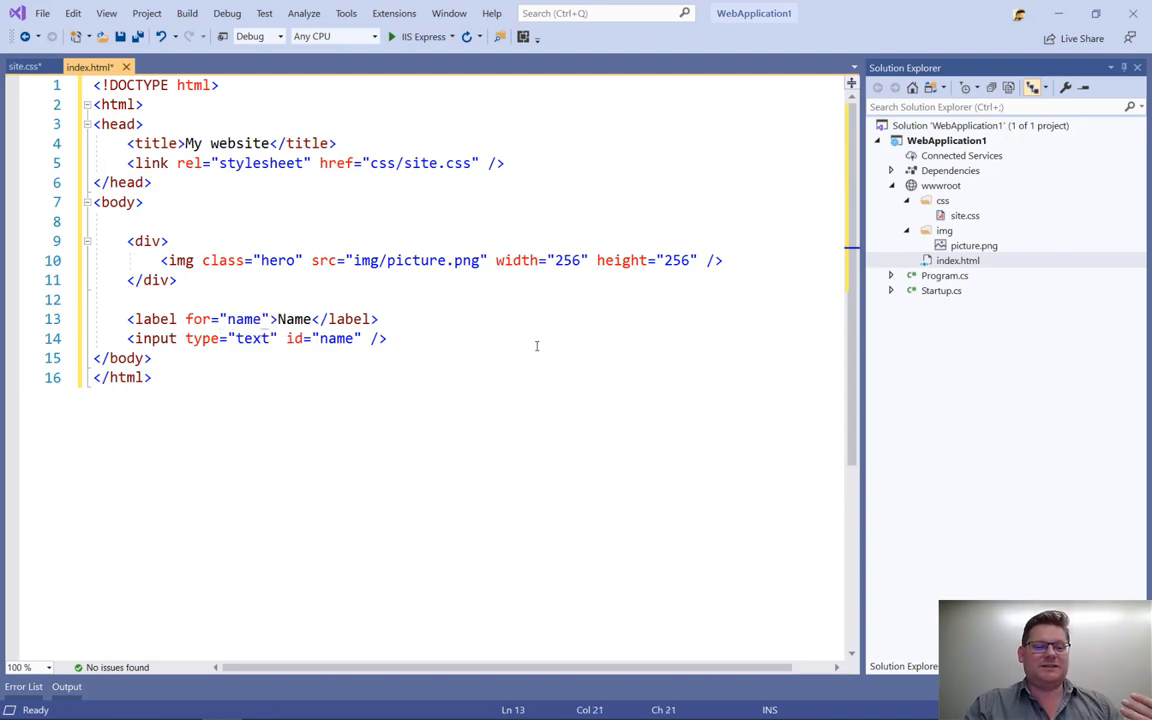